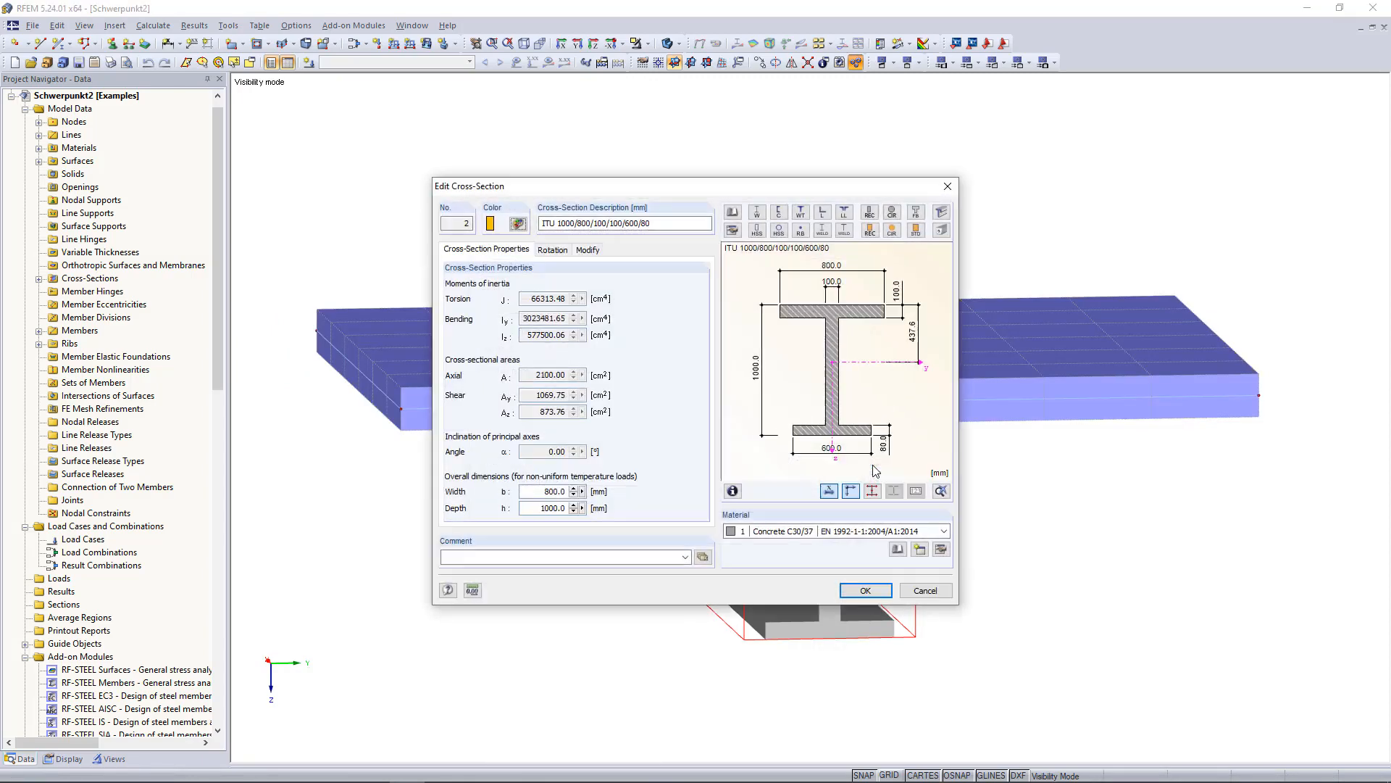
Confirm the ITU 1000/800/100/100/600/80 cross-section and return to the slab model view
left_click(863, 590)
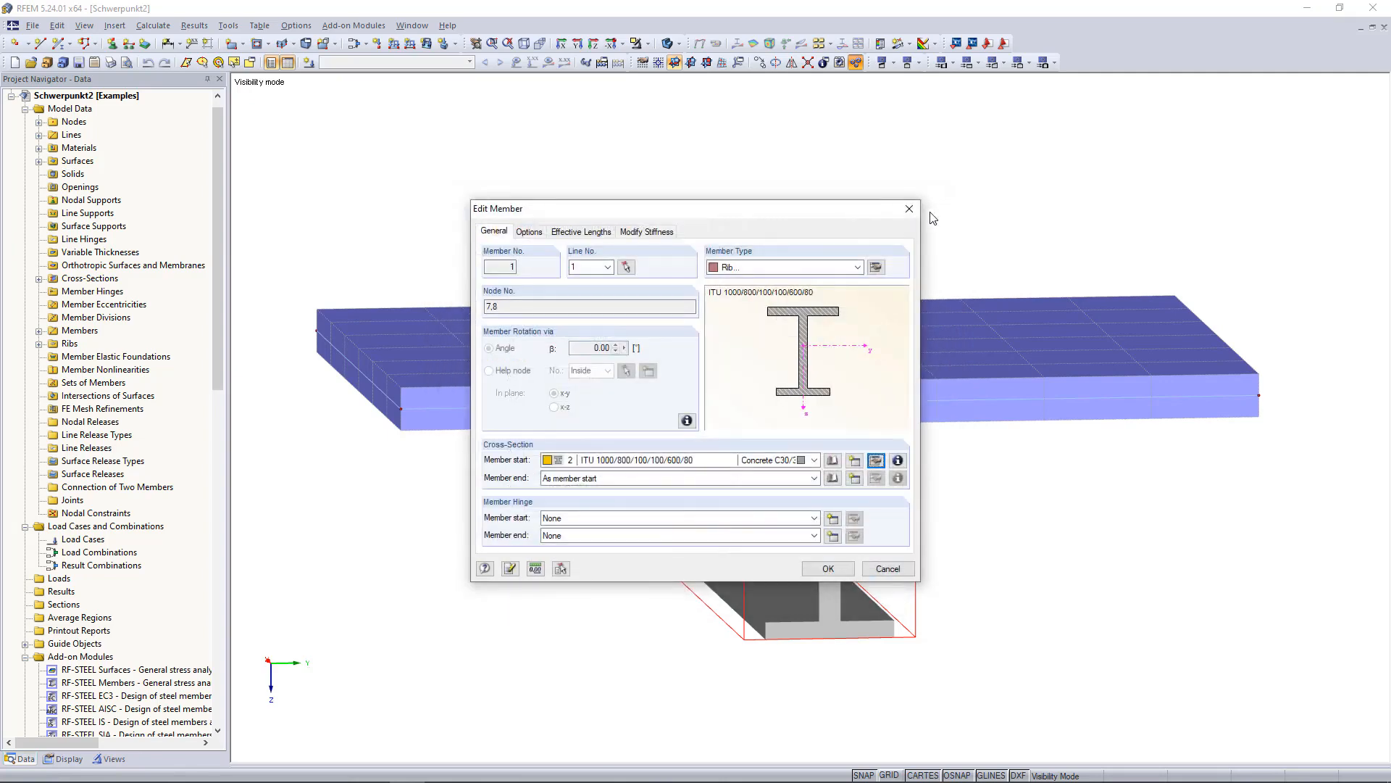
left_click(561, 42)
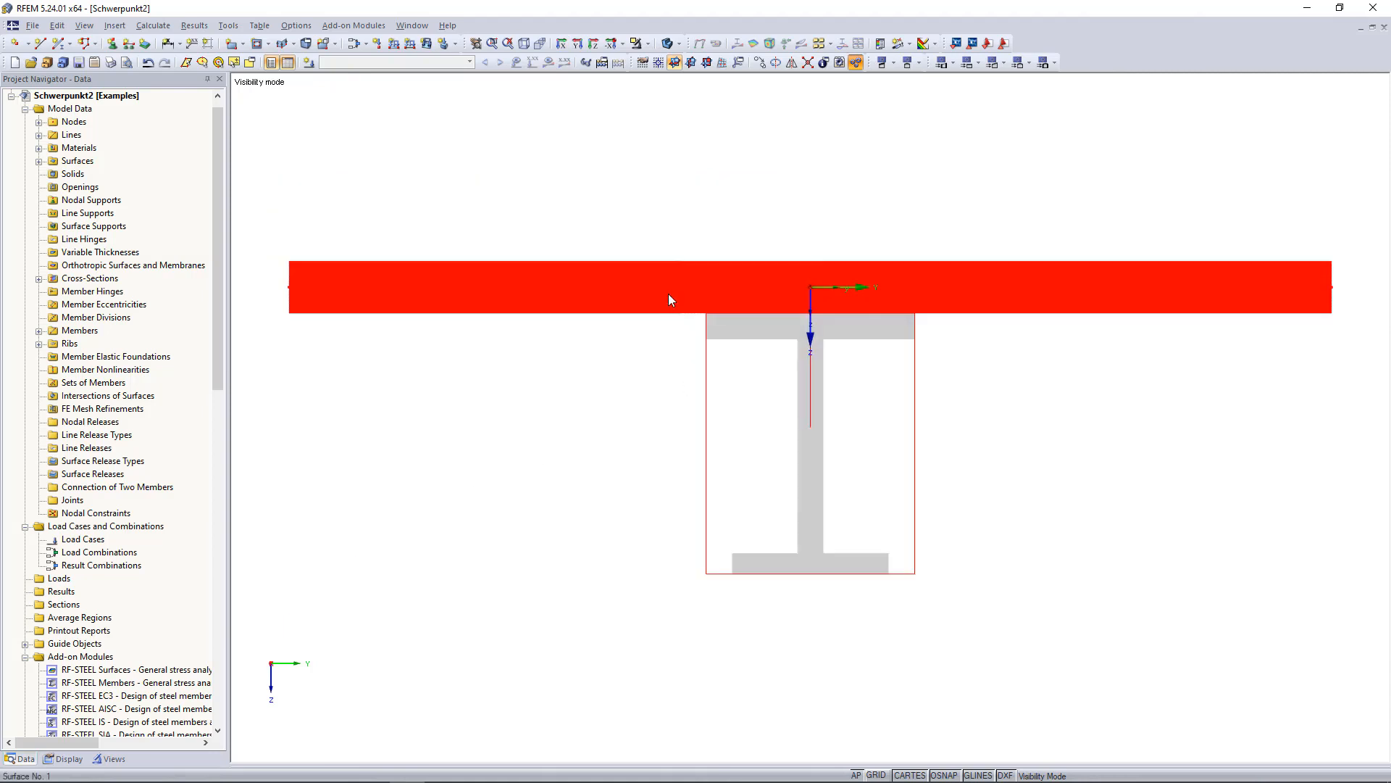
right_click(669, 298)
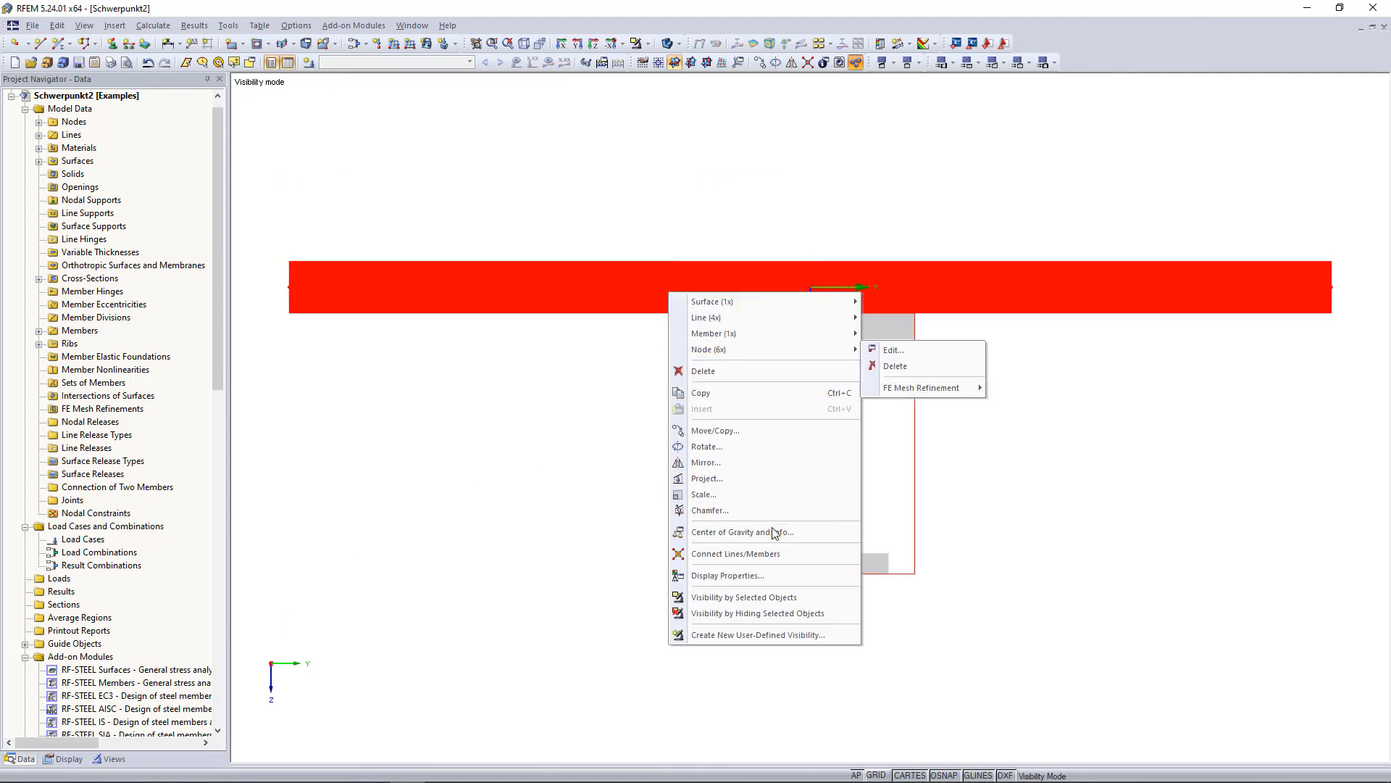
left_click(741, 532)
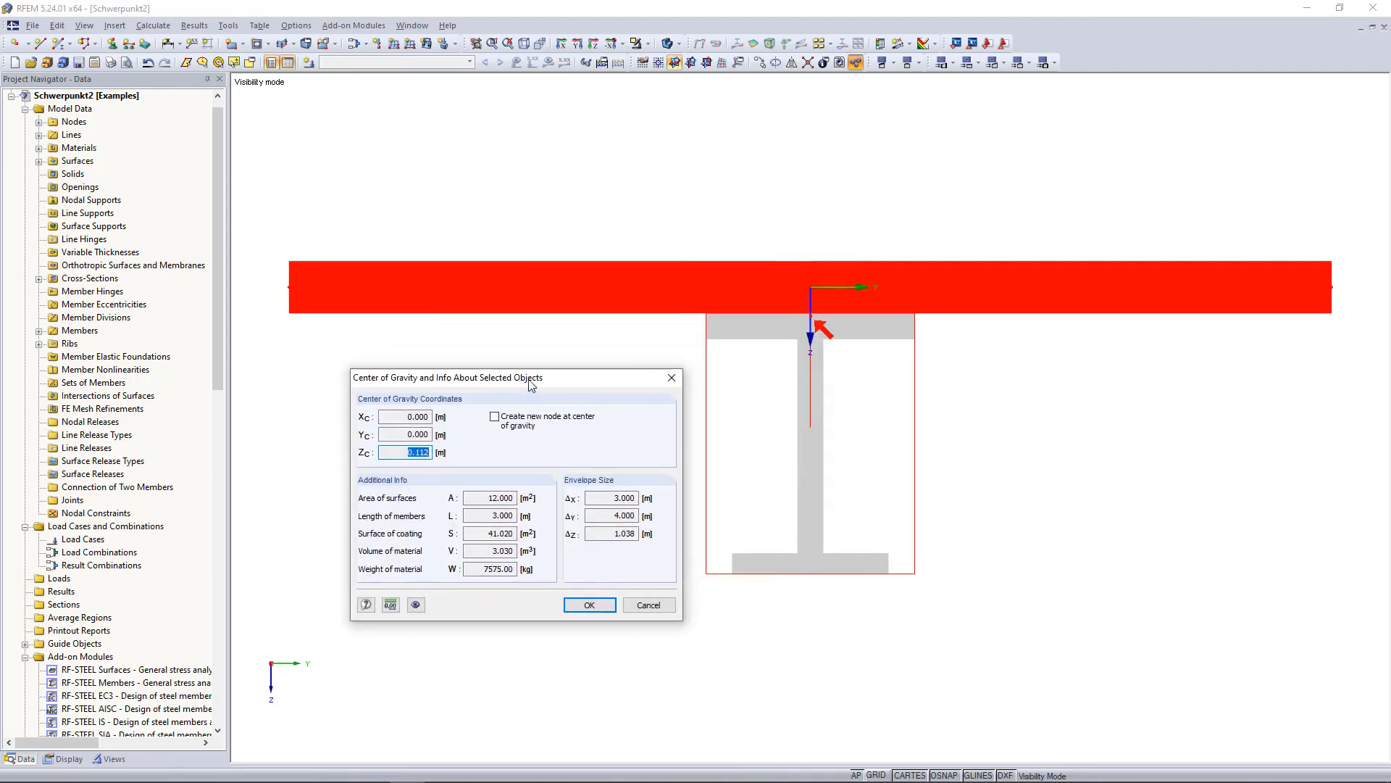
left_click_drag(528, 377, 492, 368)
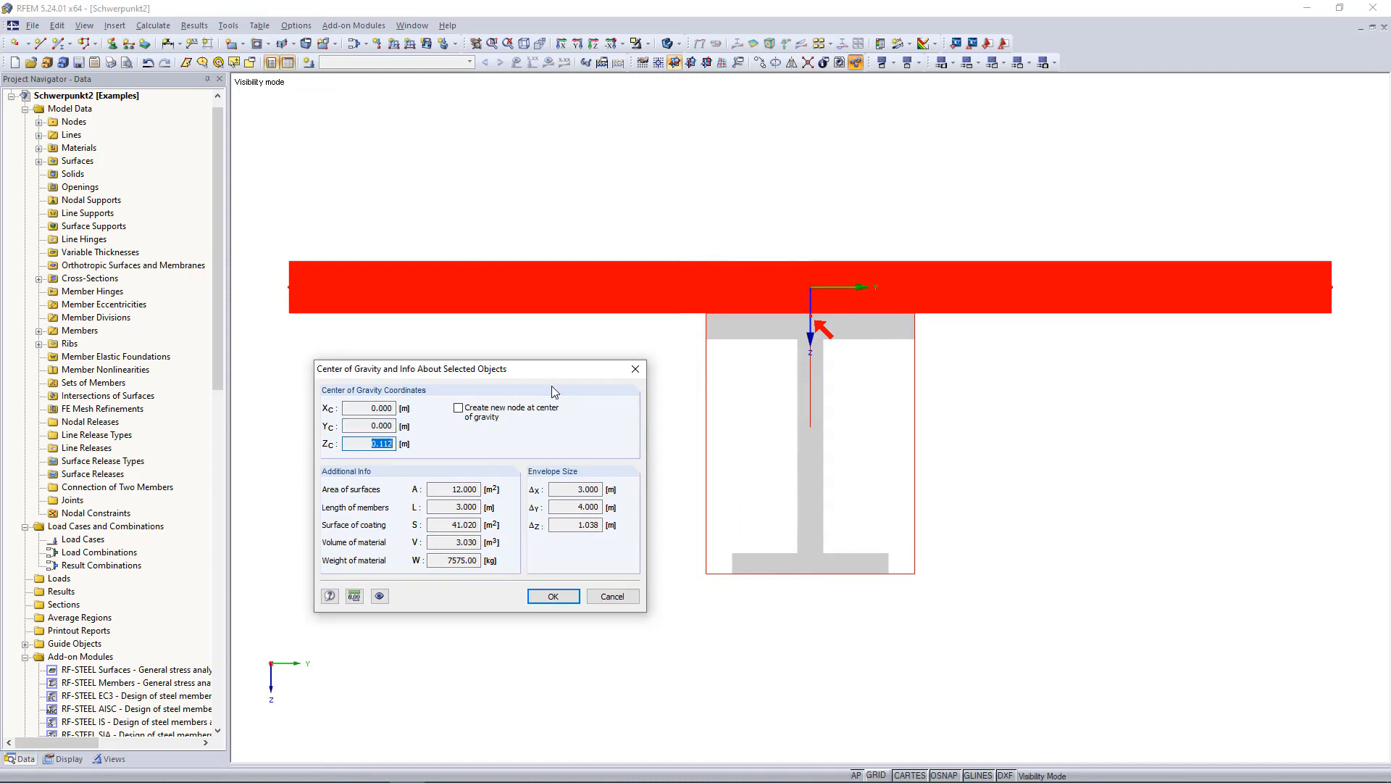
left_click(552, 595)
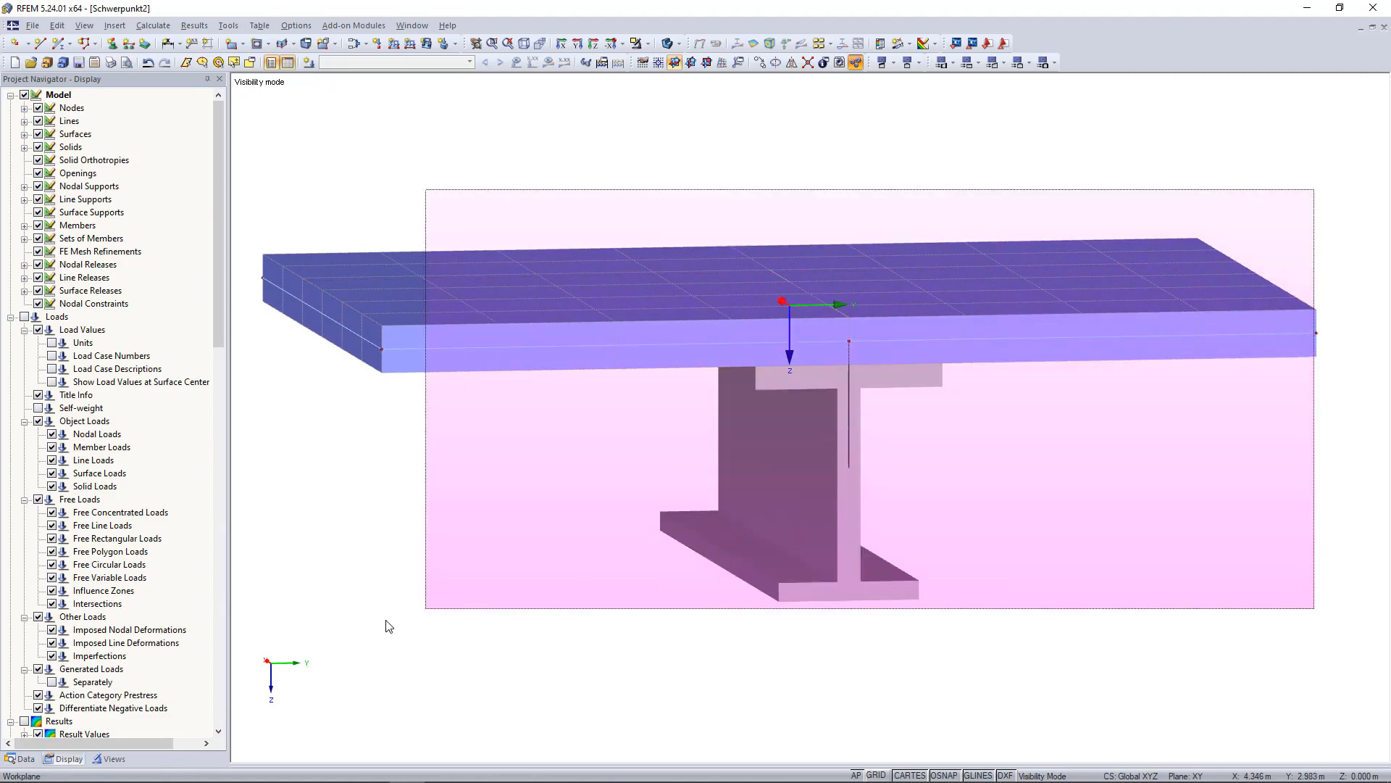
left_click(635, 359)
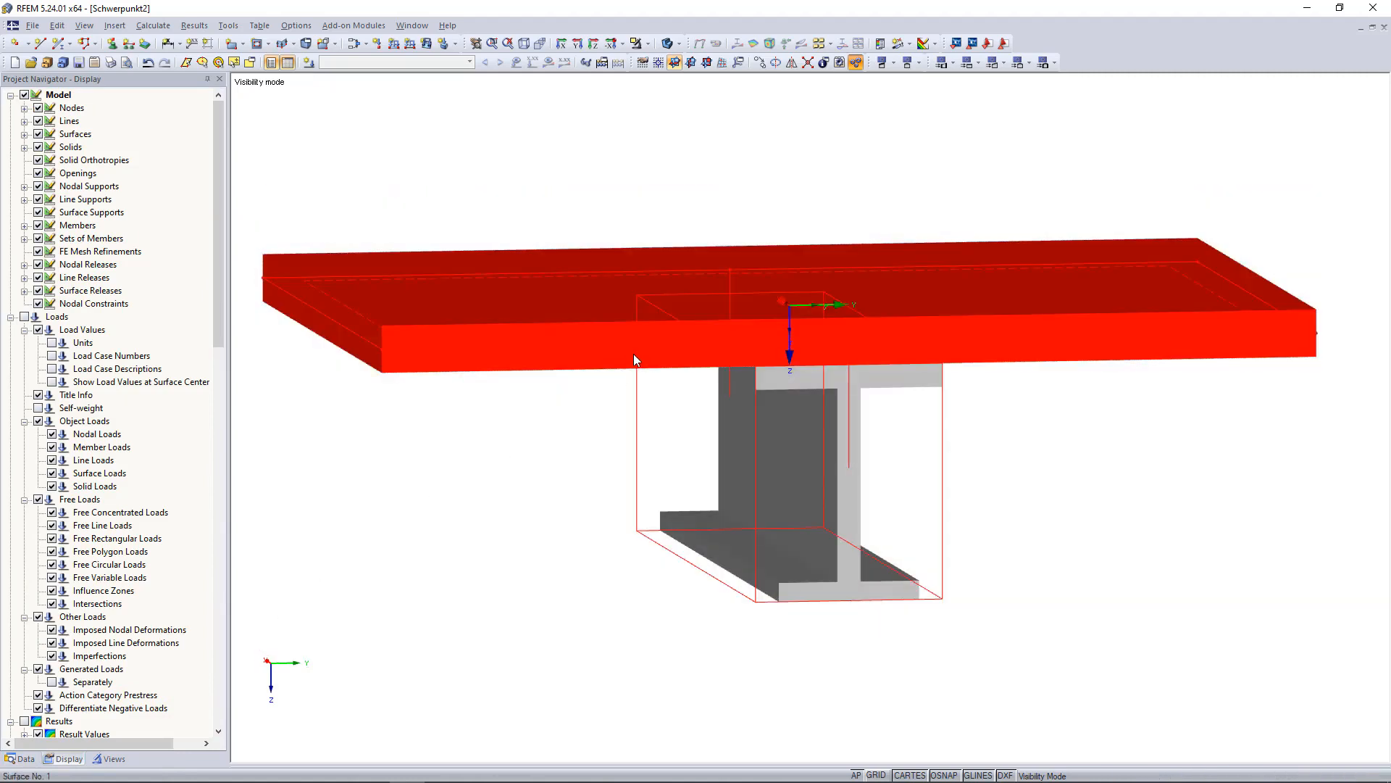
right_click(635, 359)
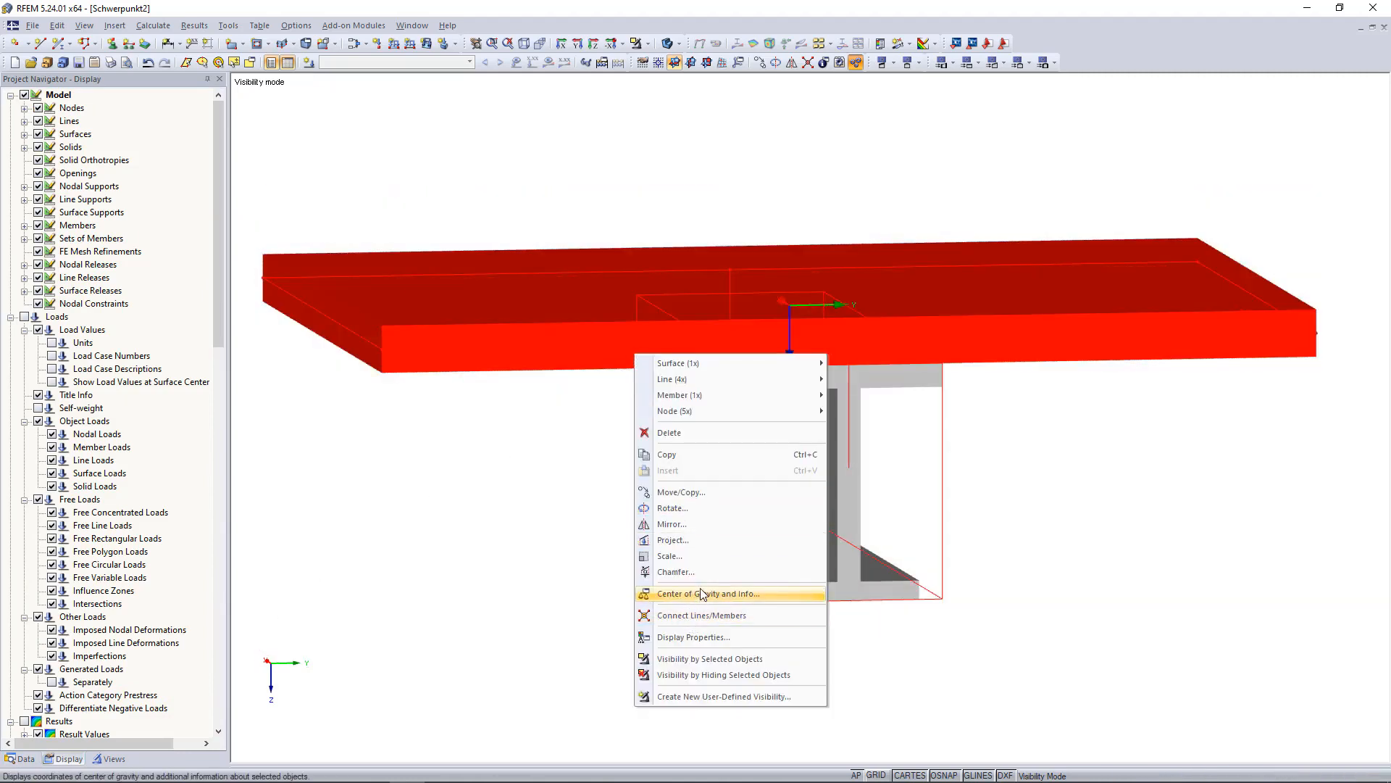
left_click(701, 593)
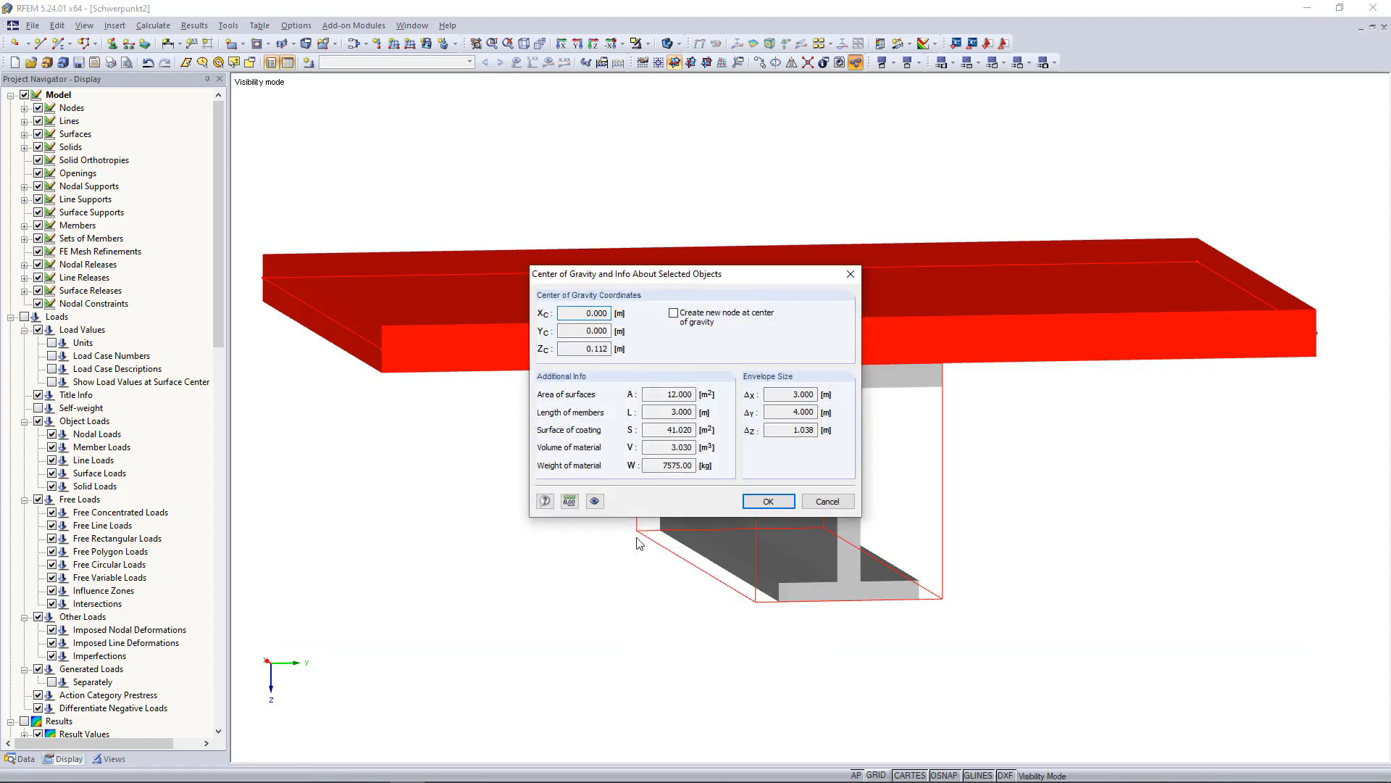
left_click(766, 500)
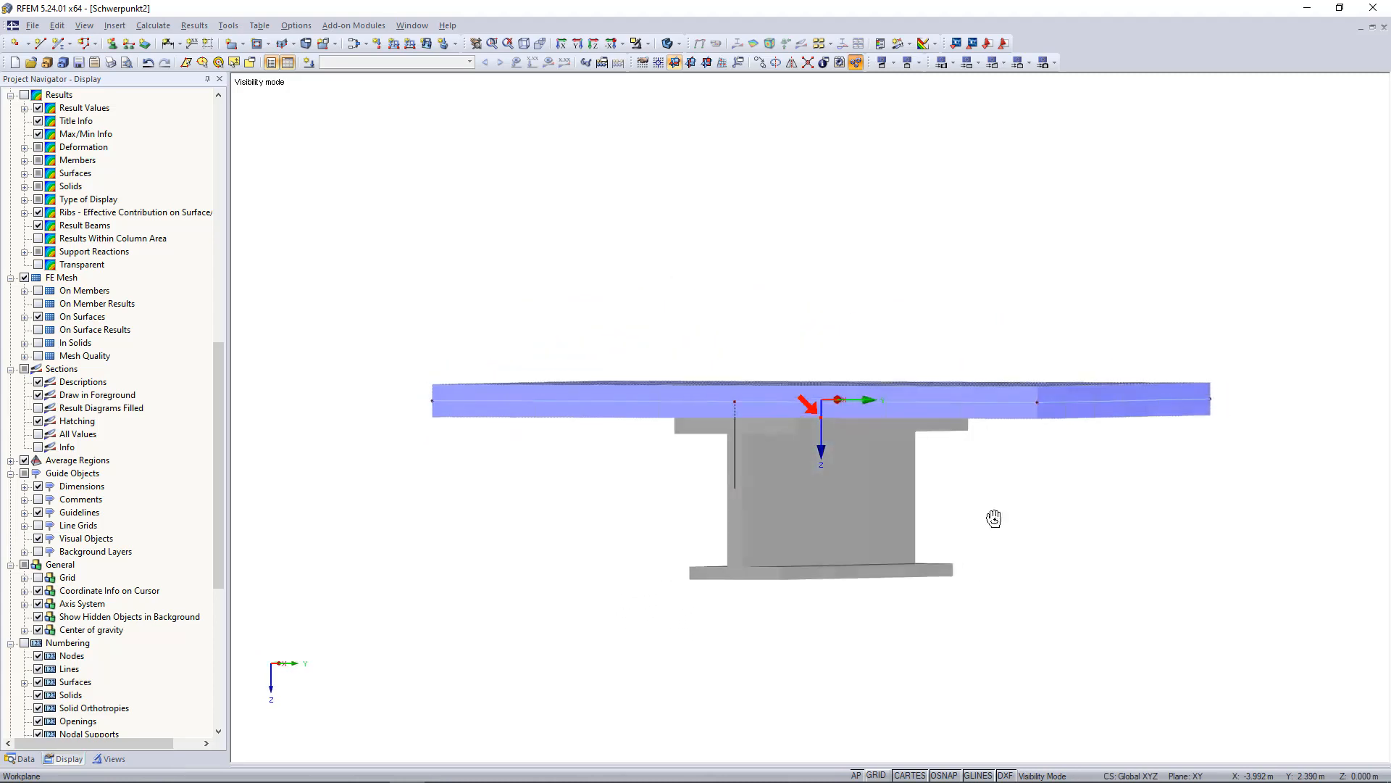
left_click_drag(995, 518, 1164, 588)
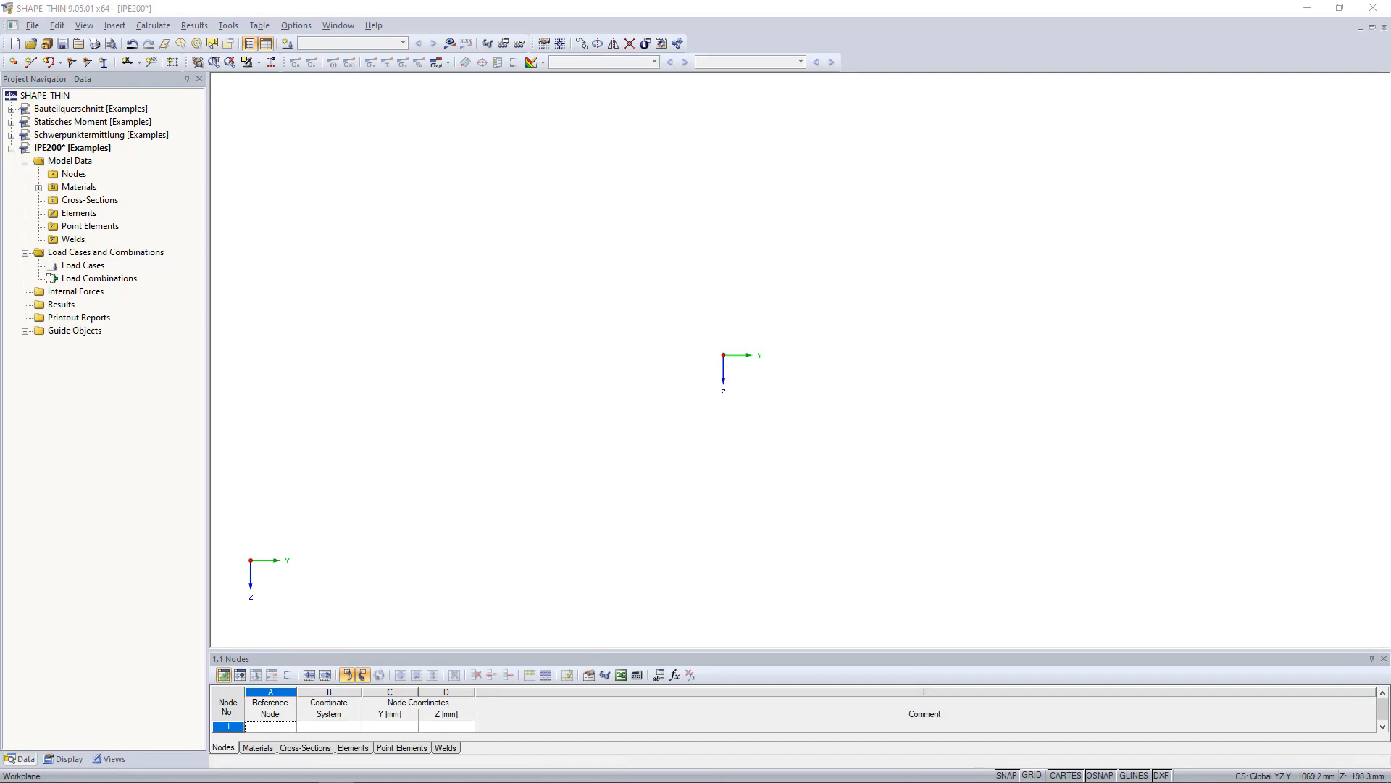
mouse_move(1143, 258)
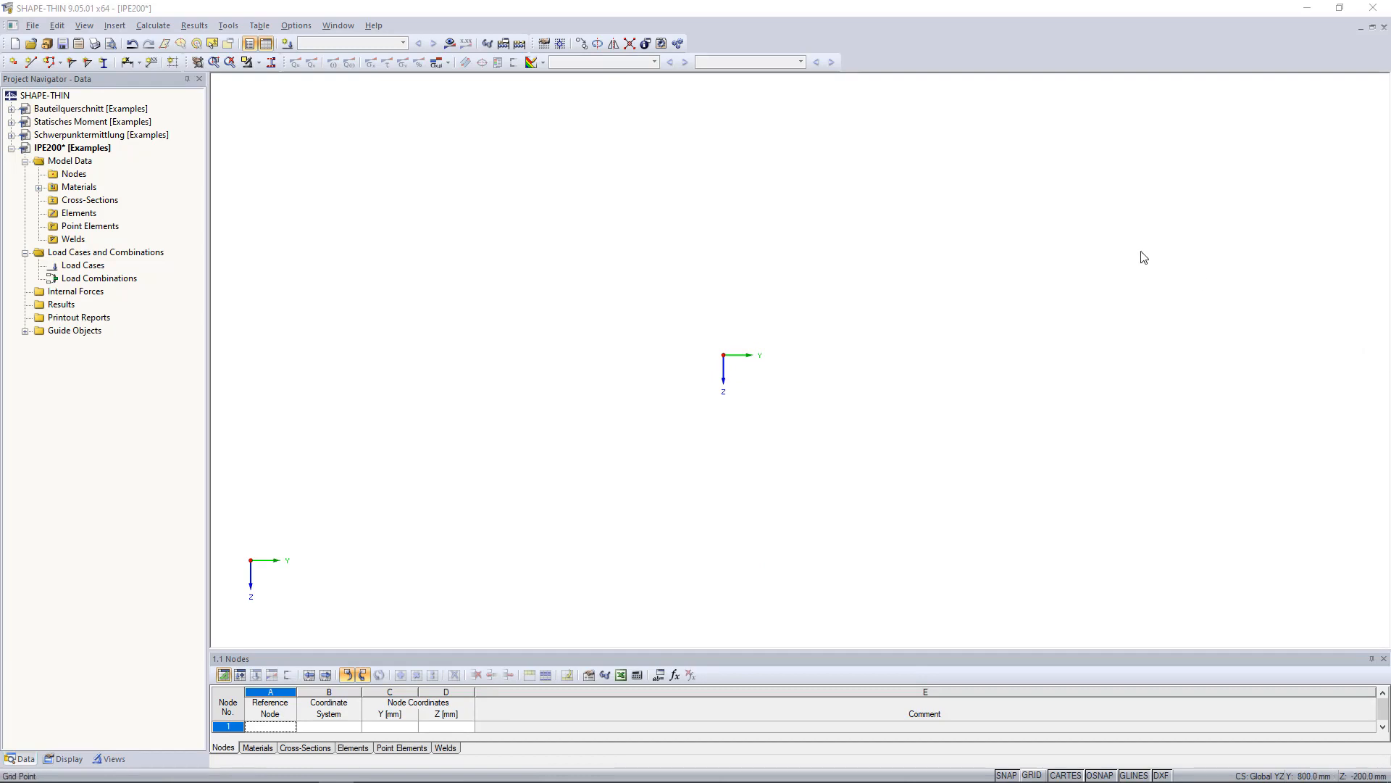
mouse_move(706, 223)
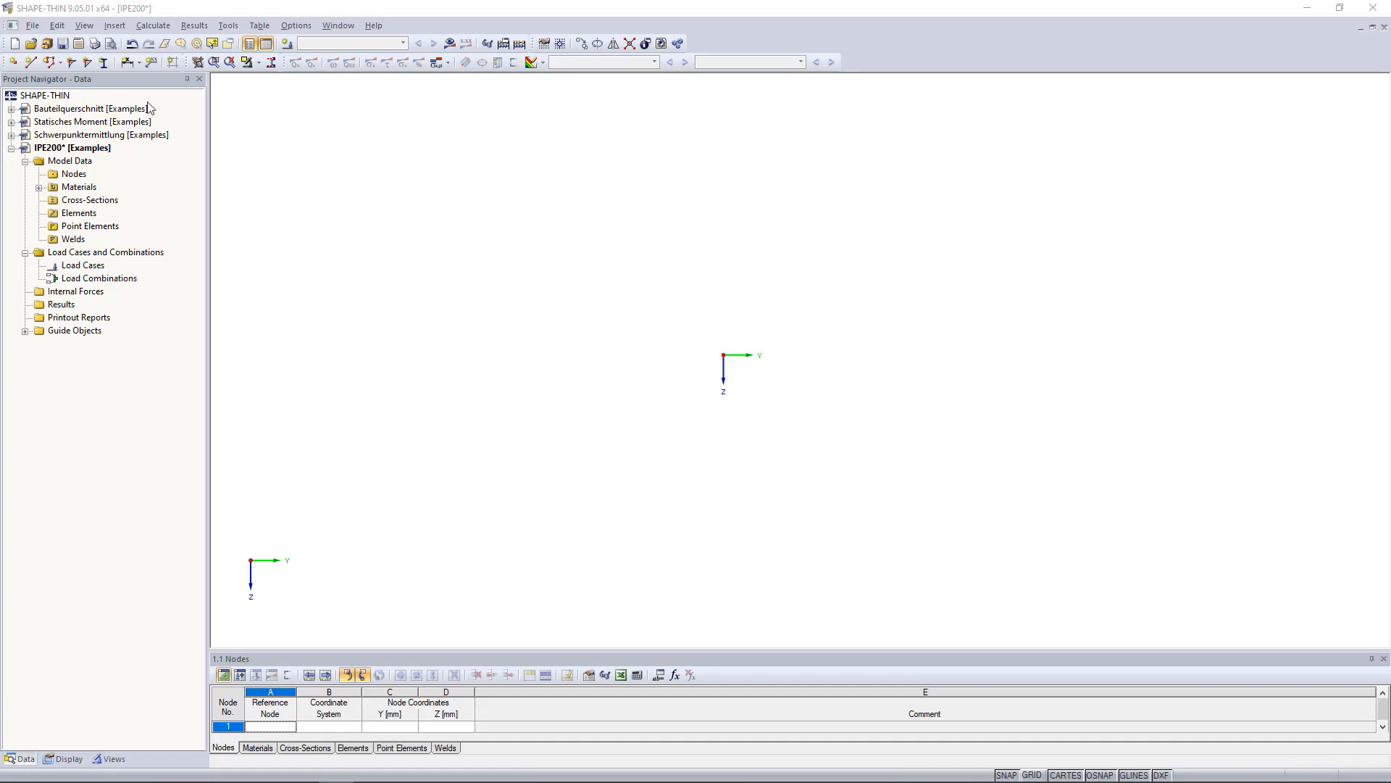
Define a parametric symmetric I-section with h 1000, b 800, s 100, t 100 mm and check it
left_click(103, 62)
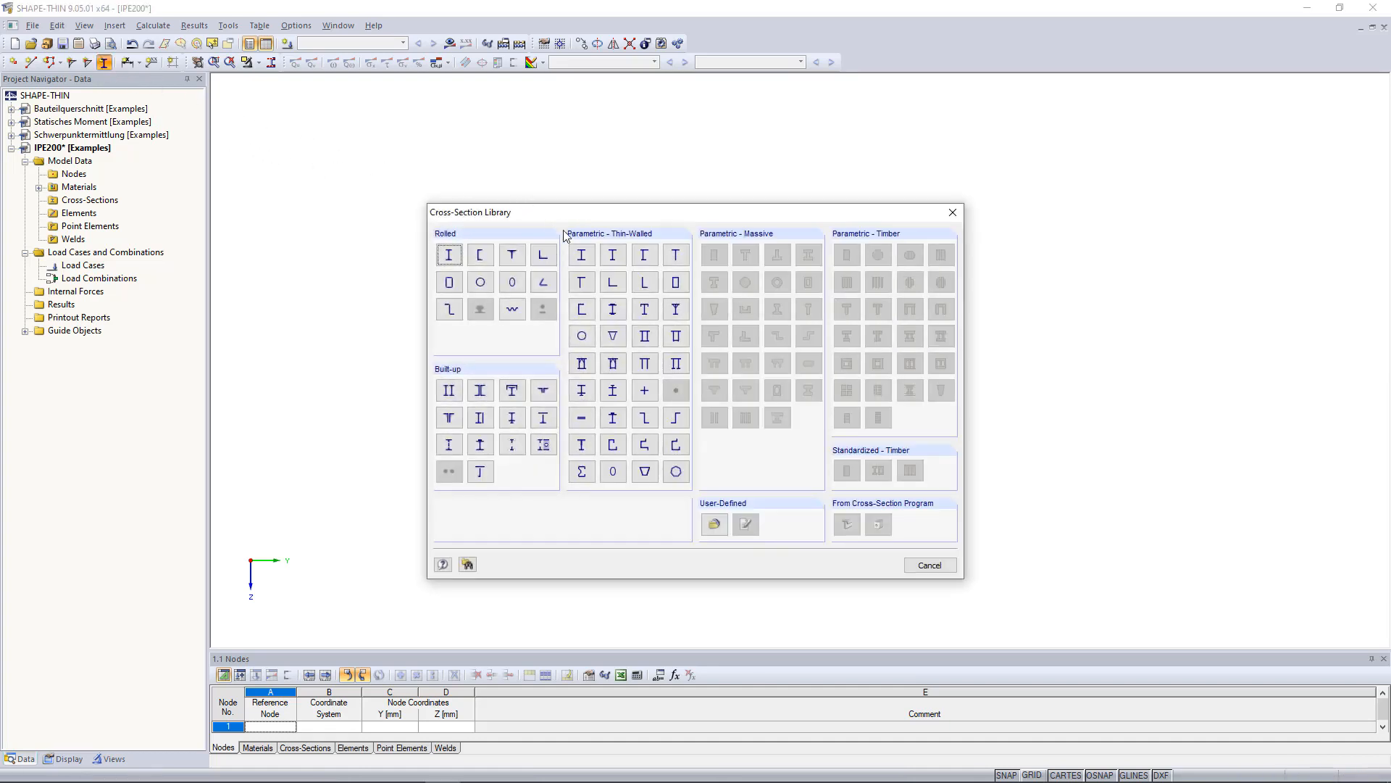
left_click(581, 255)
type("1000")
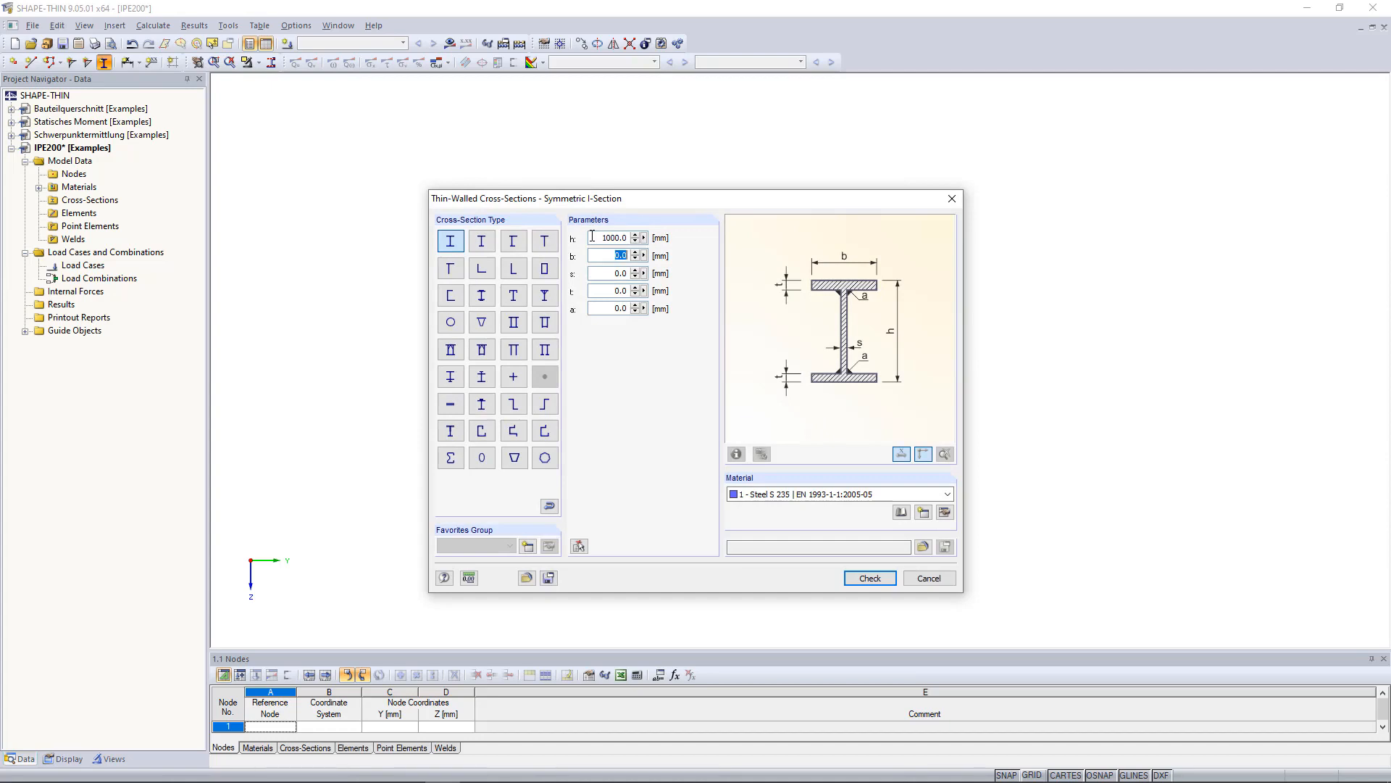
type("800")
left_click(617, 290)
type("100")
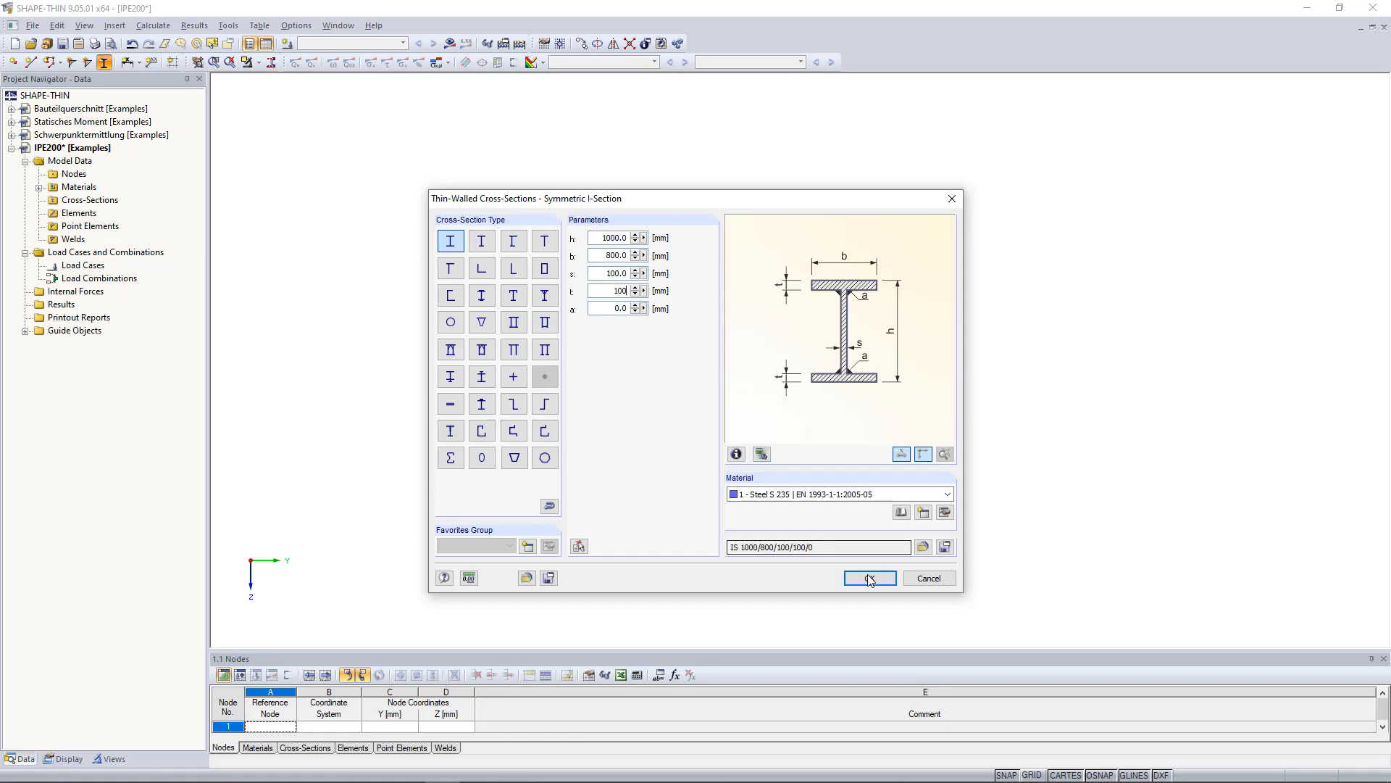
left_click(868, 579)
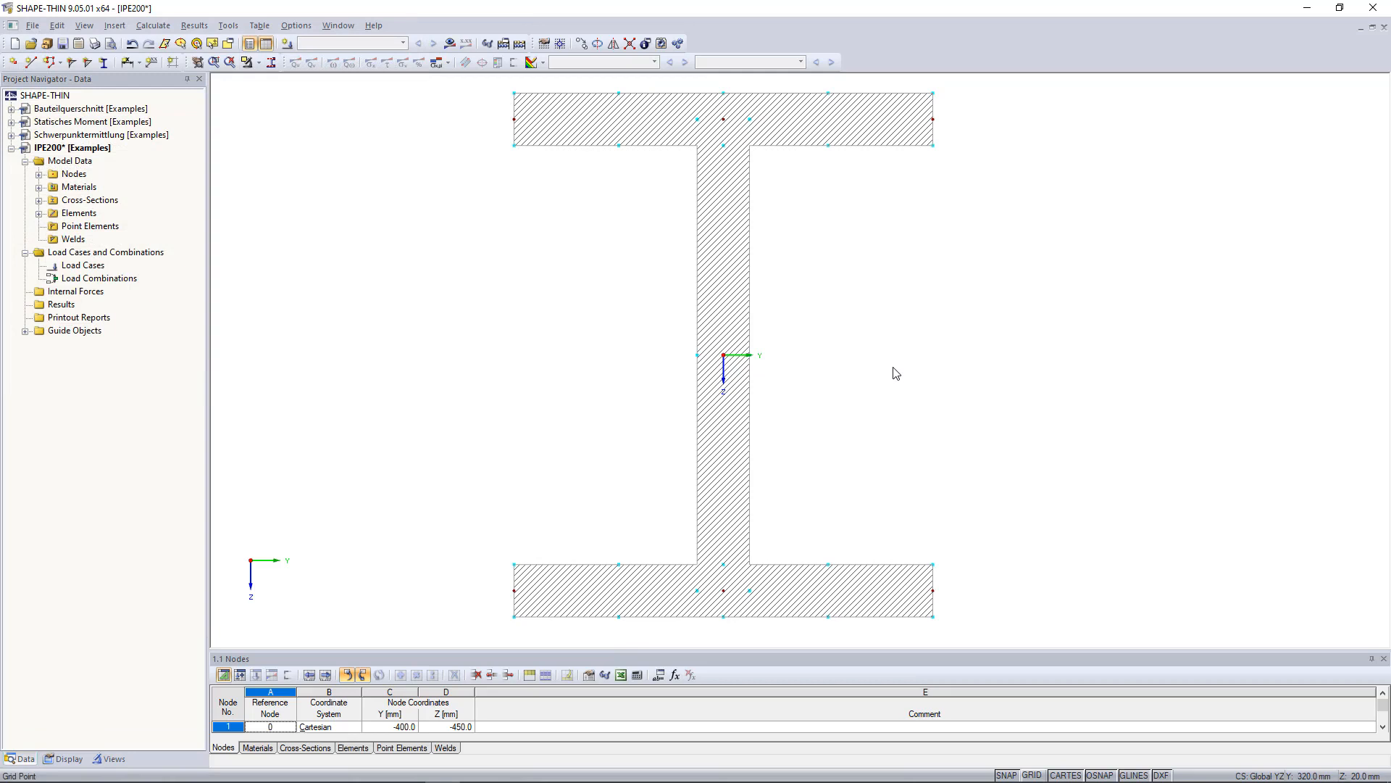
mouse_move(896, 374)
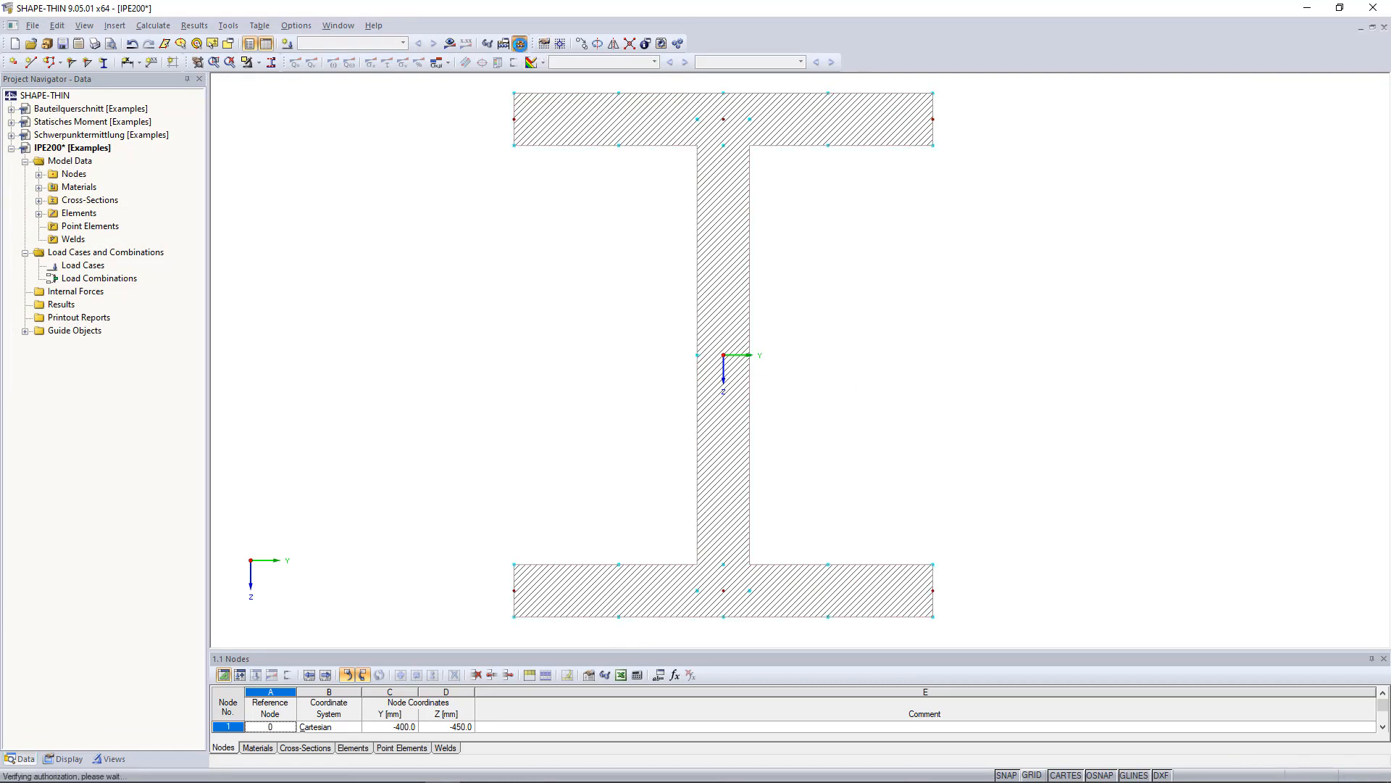
Run Calculate All to obtain the section properties and the Qy statical moment plot
left_click(519, 42)
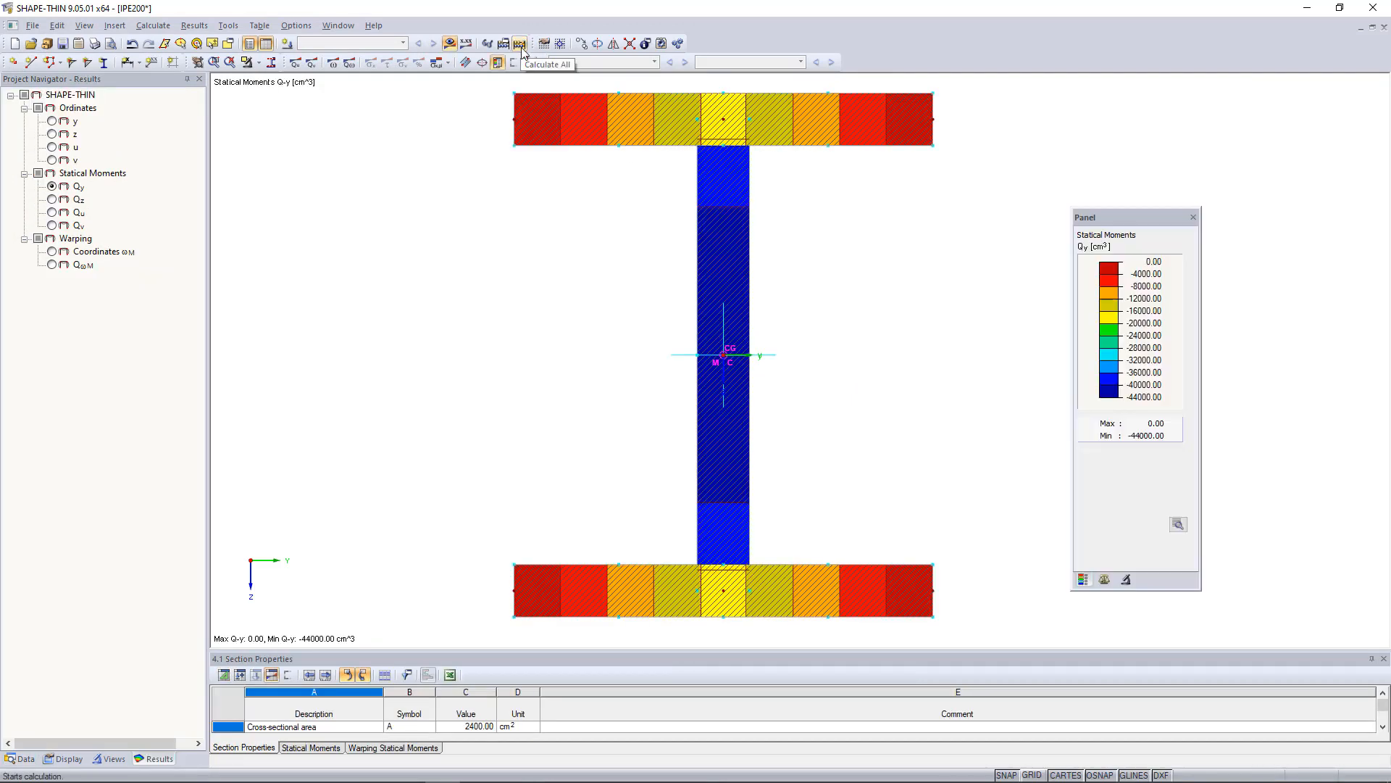
mouse_move(498, 62)
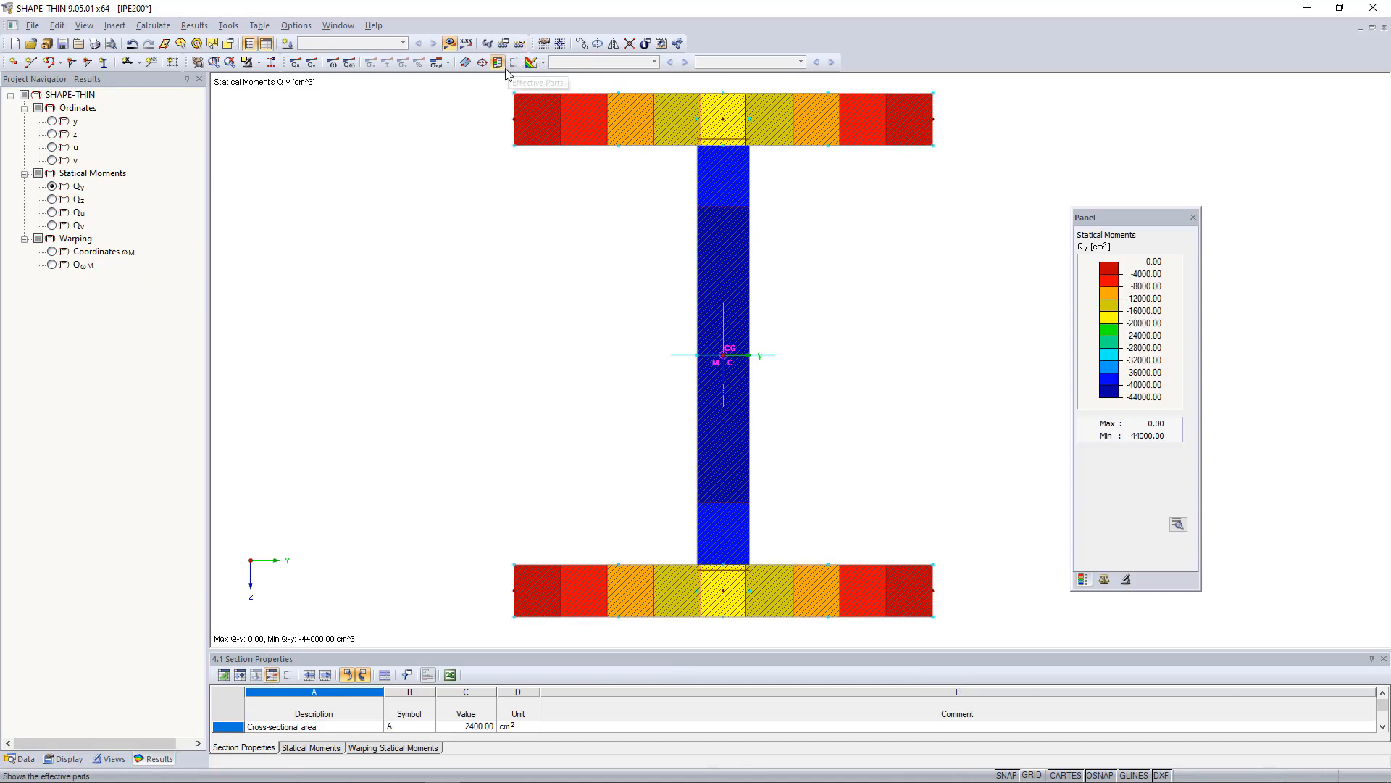
mouse_move(183, 175)
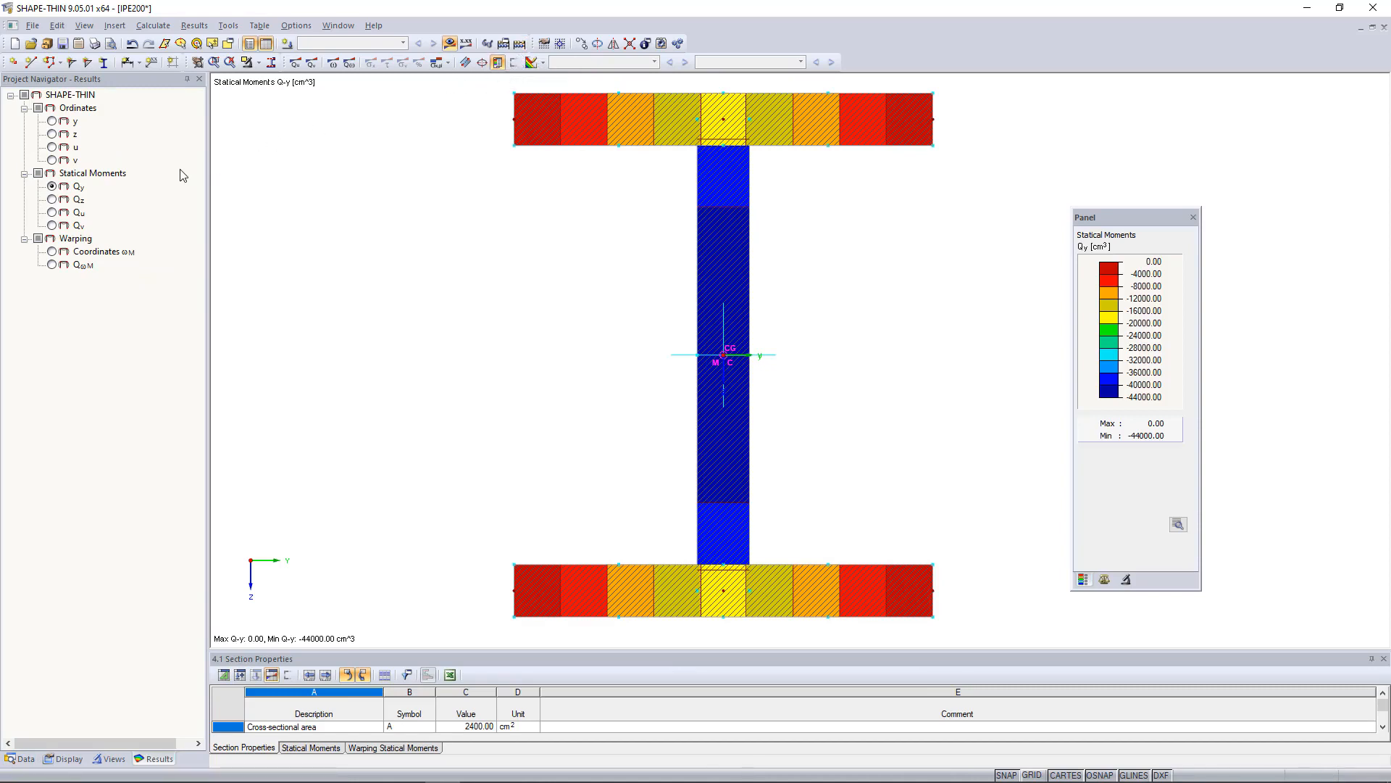
mouse_move(138, 180)
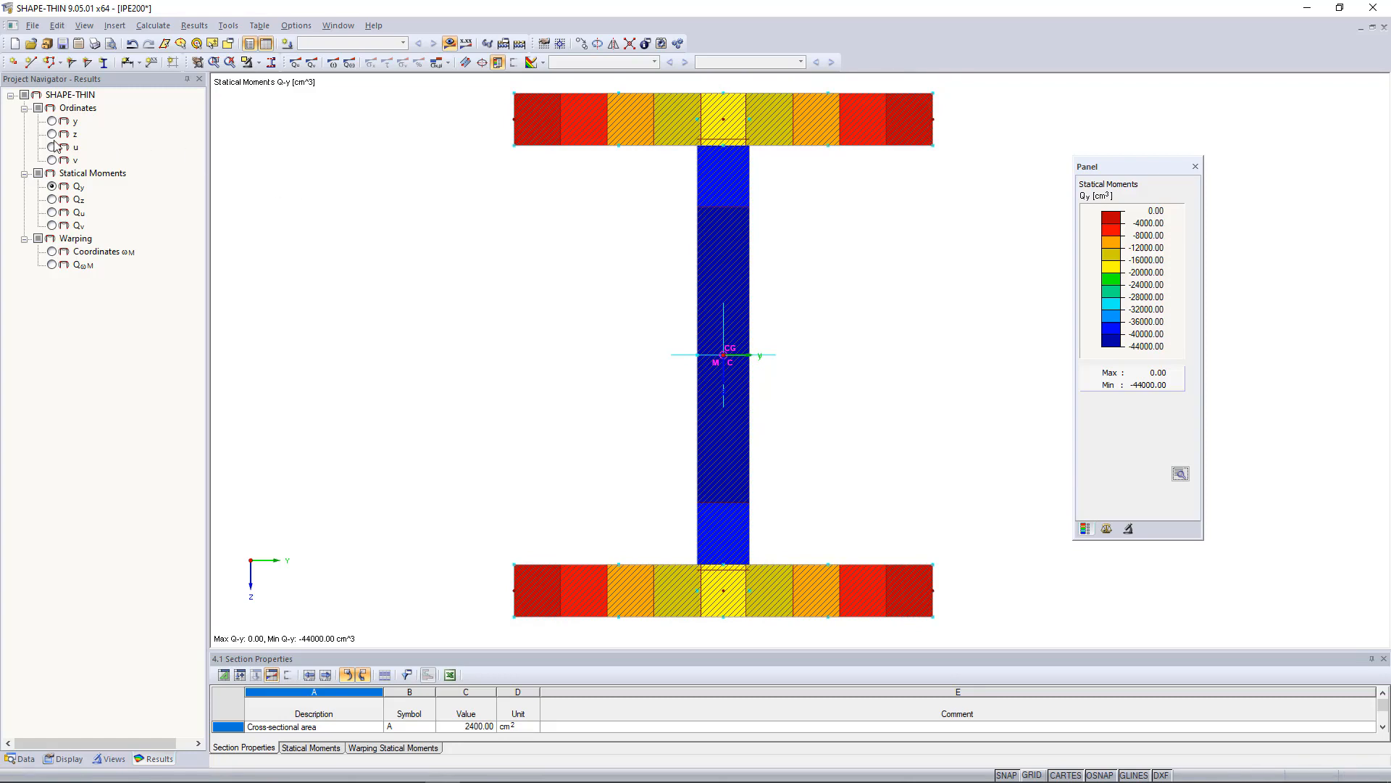
Compare the y and z ordinate distributions, then display the Qz statical moment plot (±7972.66 cm³)
left_click(51, 134)
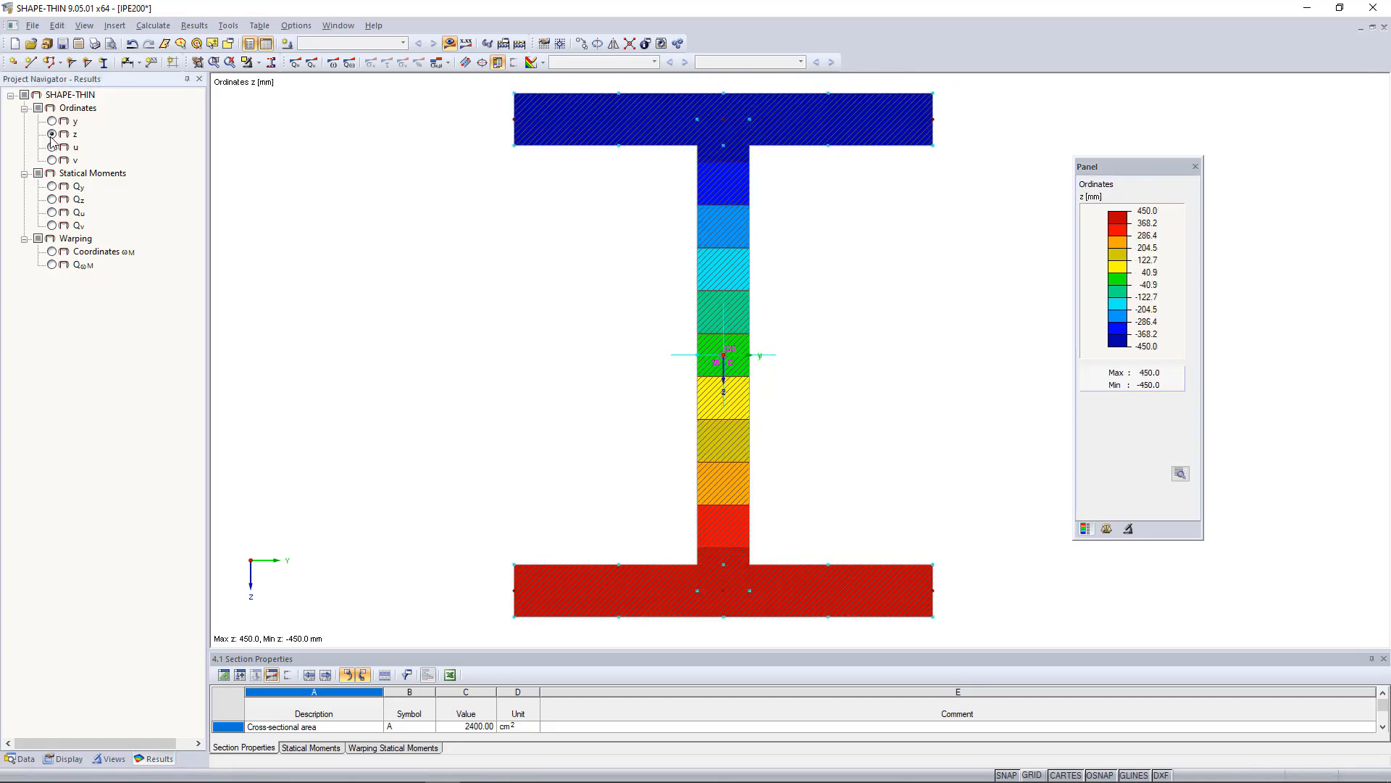
left_click(52, 120)
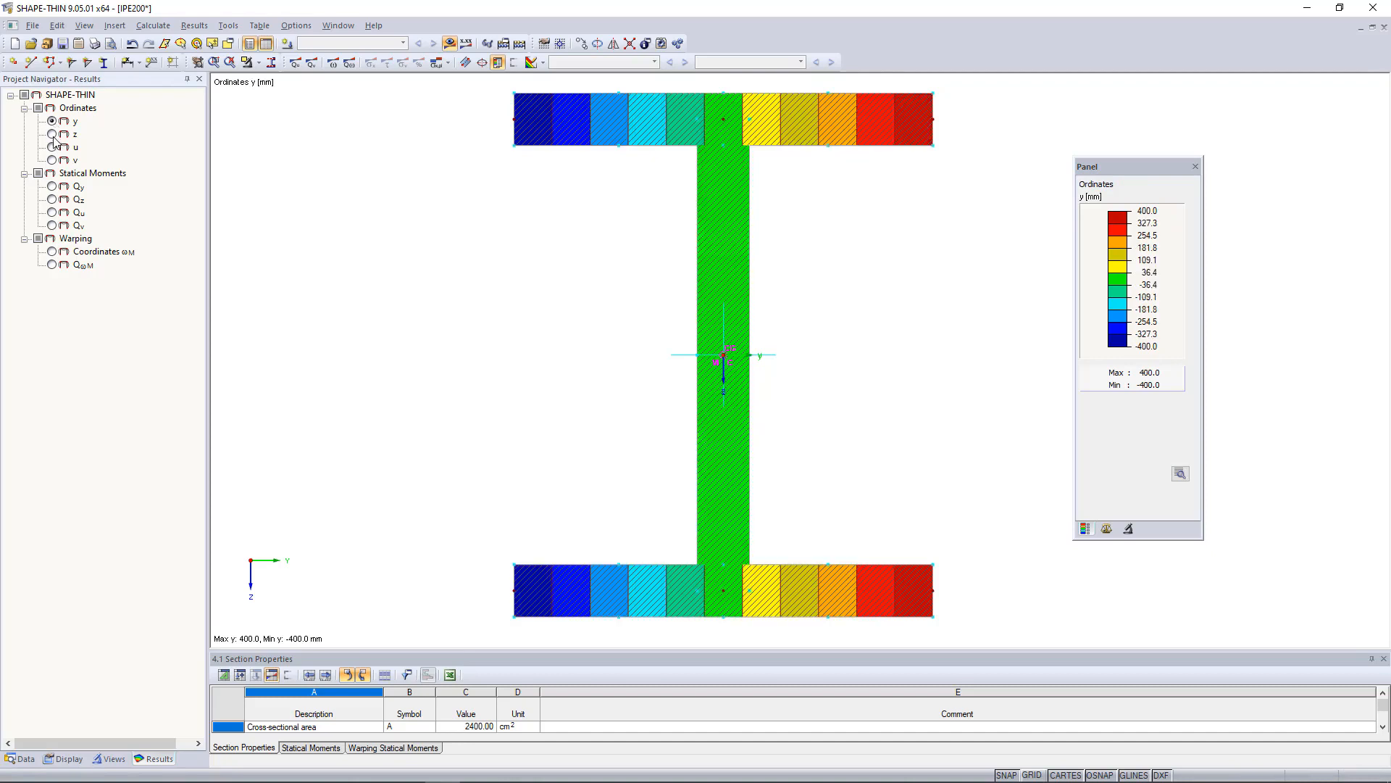
left_click(53, 133)
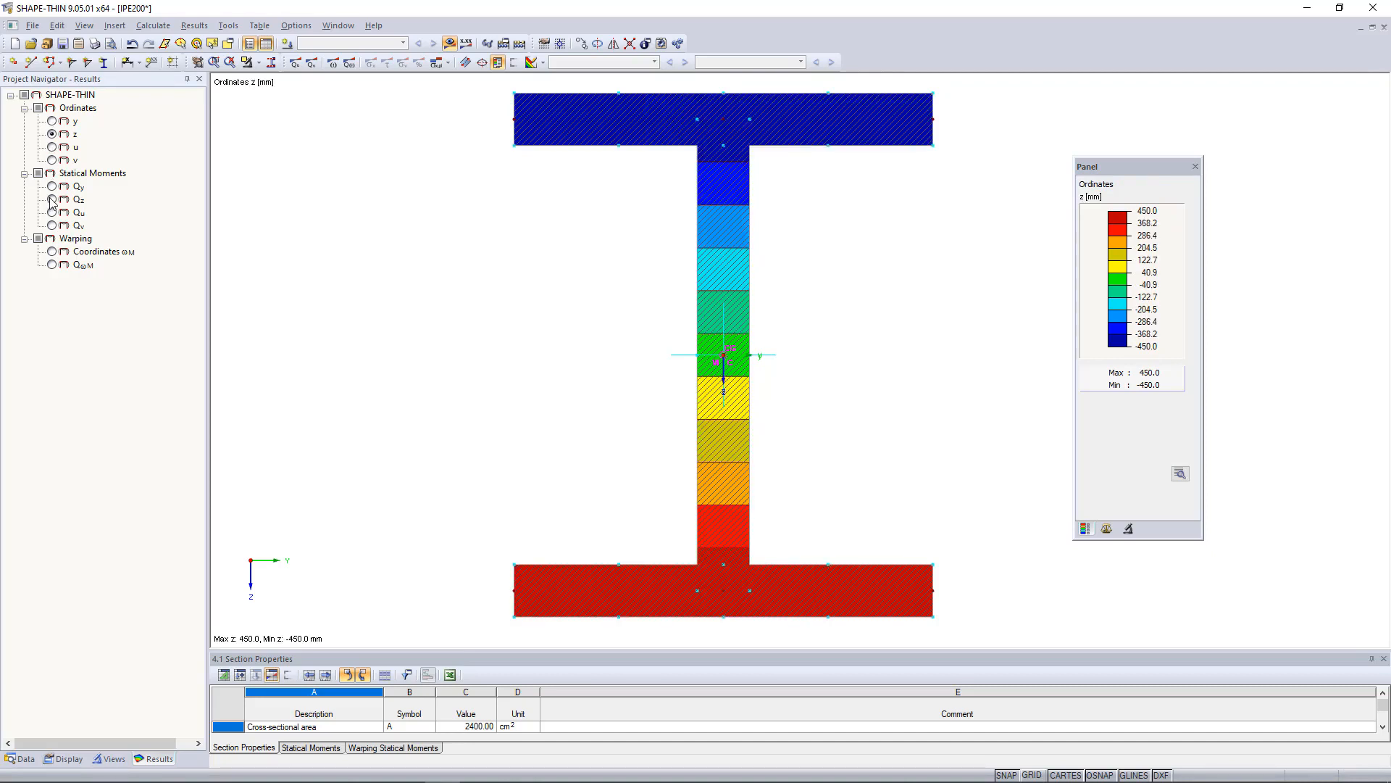
left_click(52, 199)
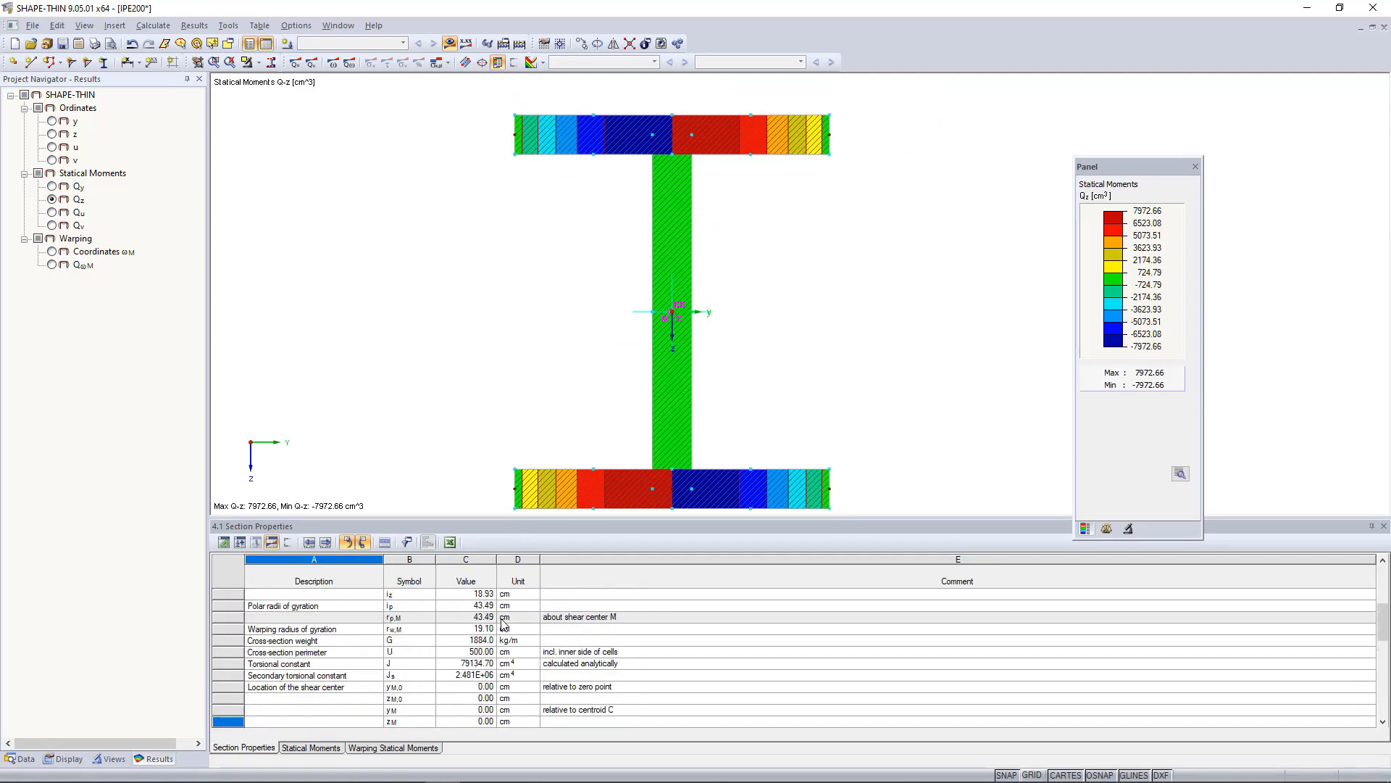
right_click(734, 304)
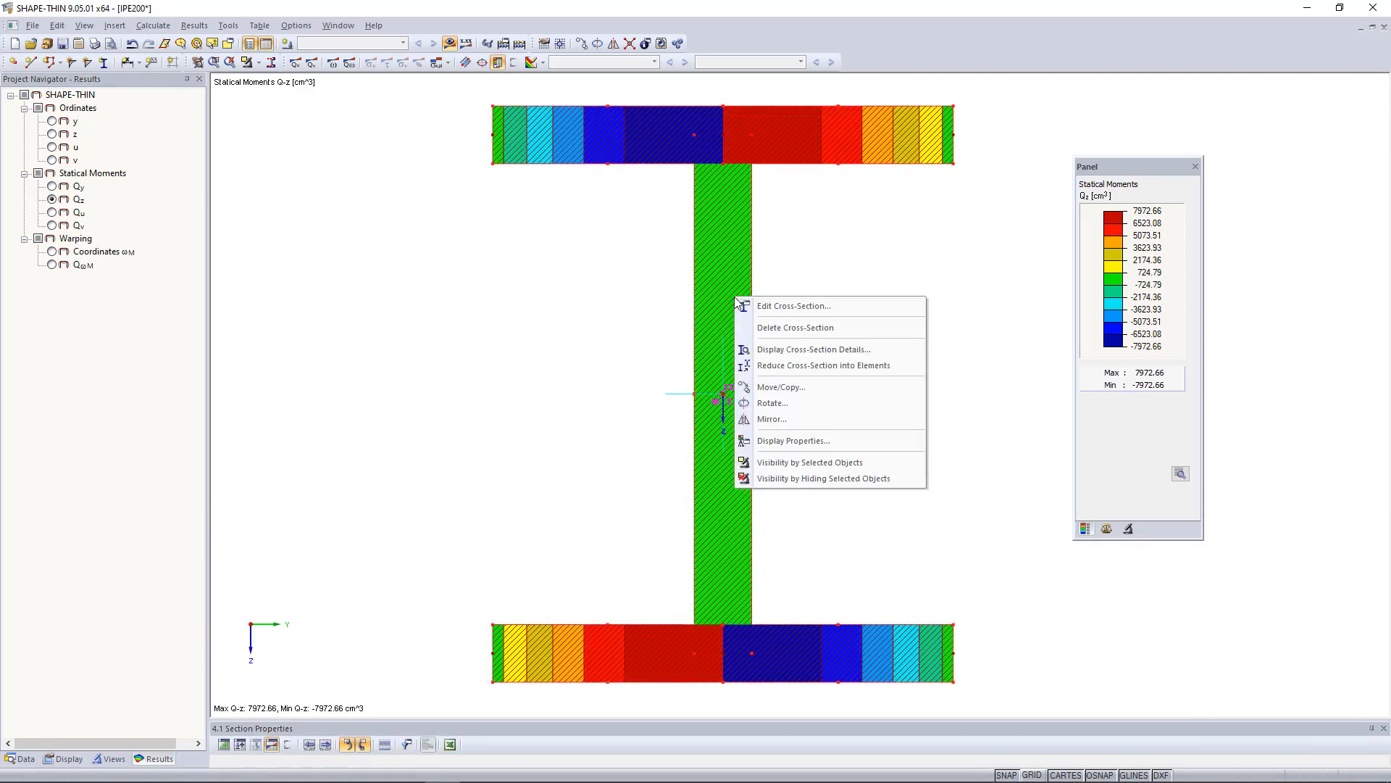
mouse_move(812, 350)
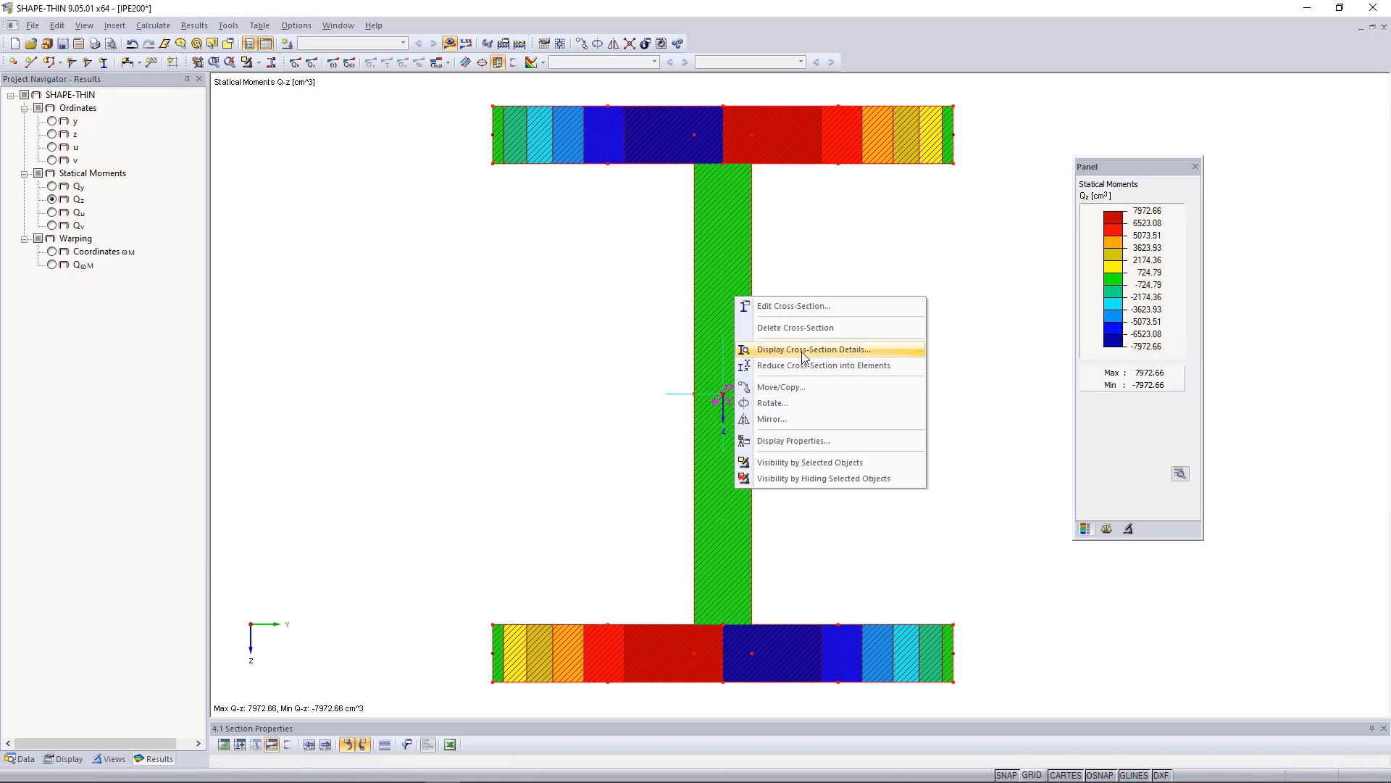
left_click(811, 349)
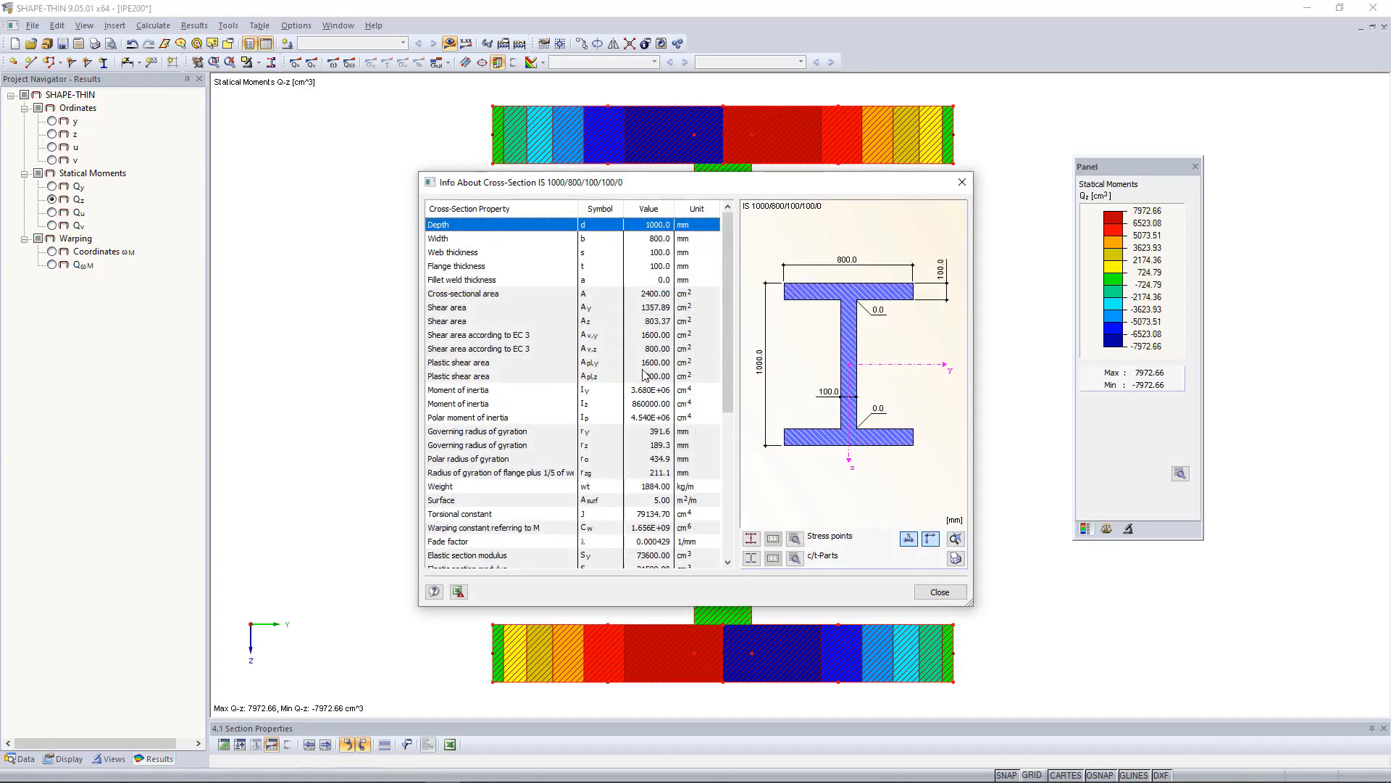
scroll("down", 3)
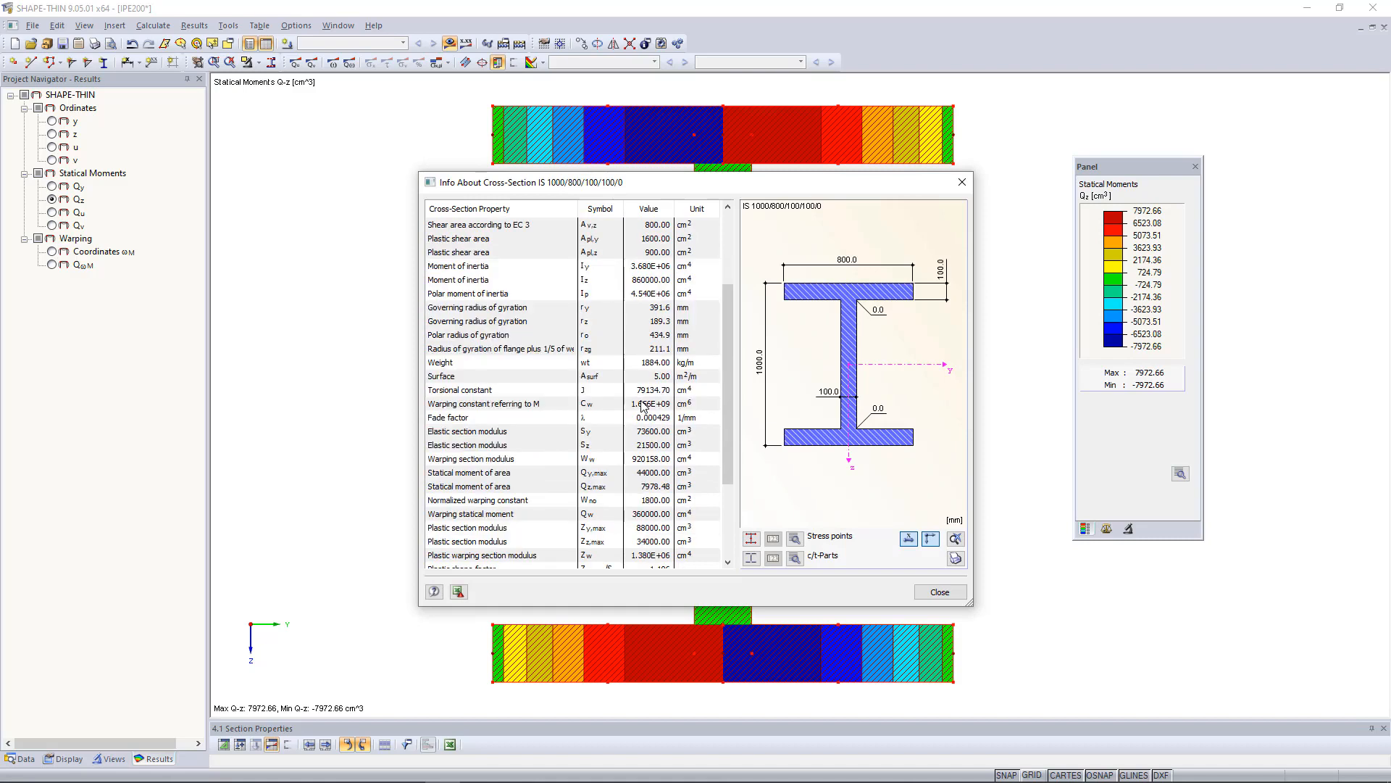
left_click(497, 472)
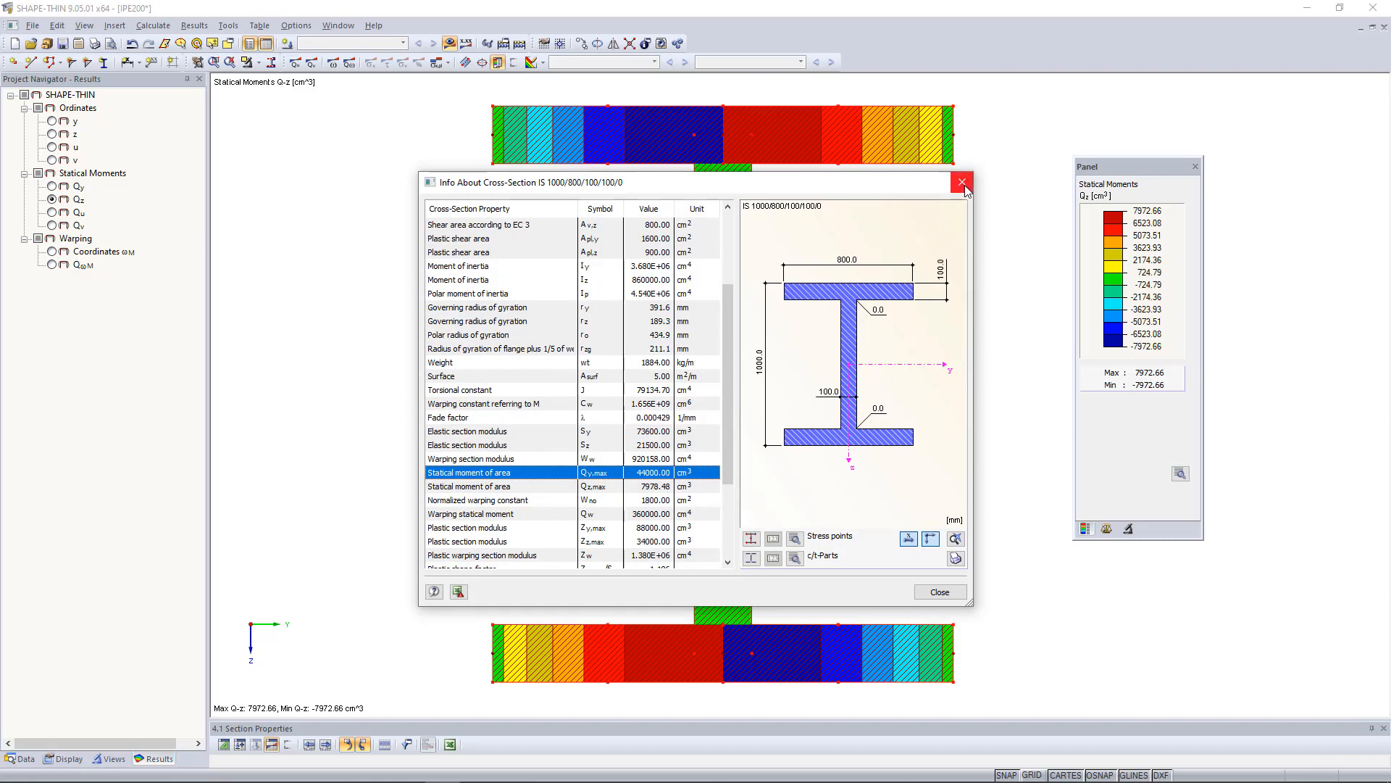
left_click(963, 183)
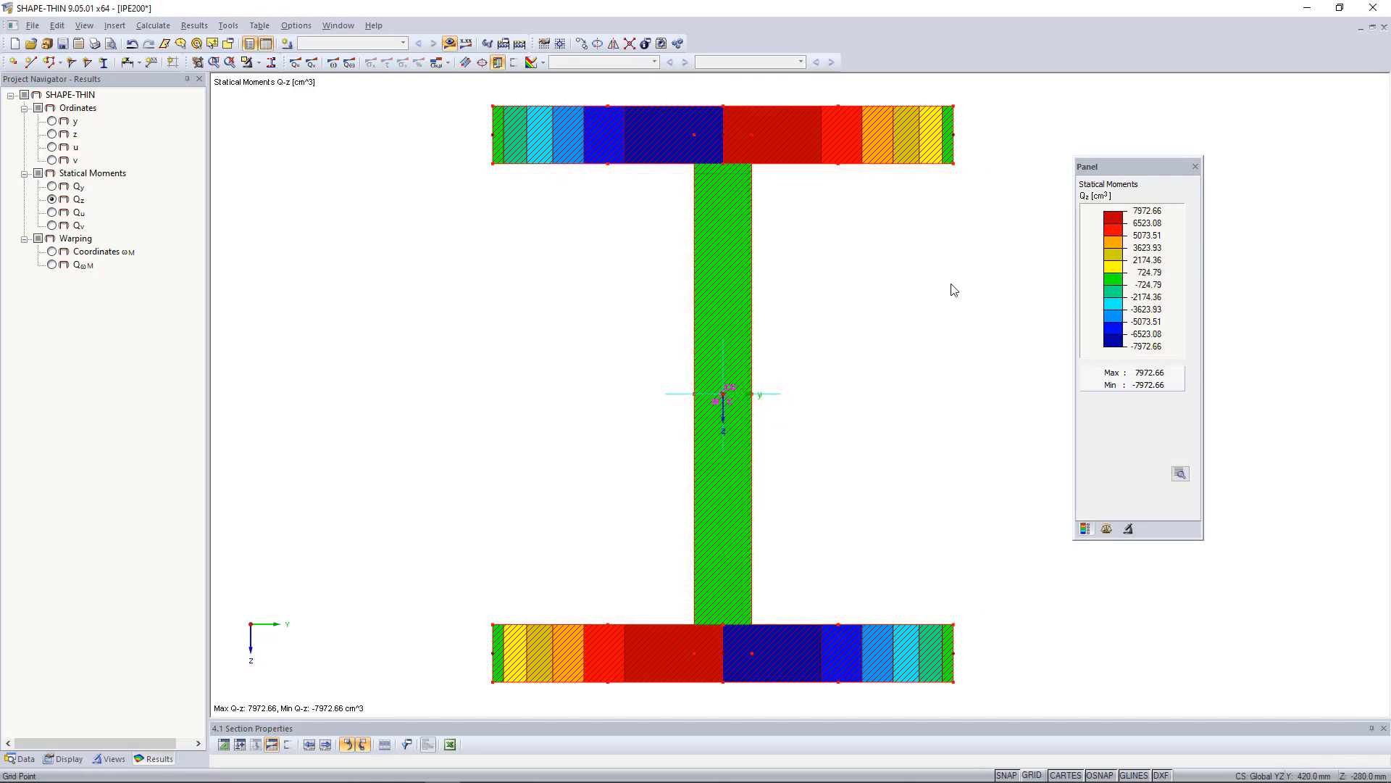